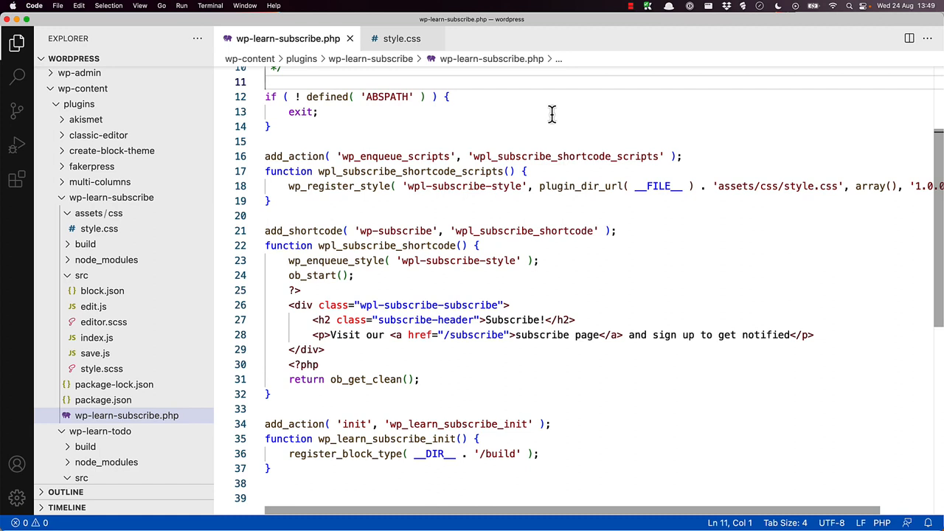
pyautogui.moveTo(551, 115)
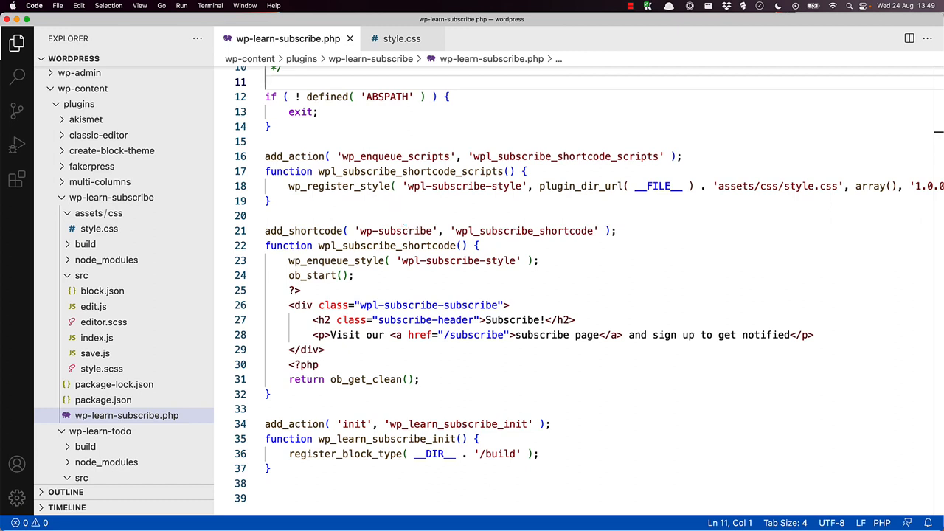
# - View the shortcode's style.css with its teal background, padding and bold header rules
pyautogui.click(267, 83)
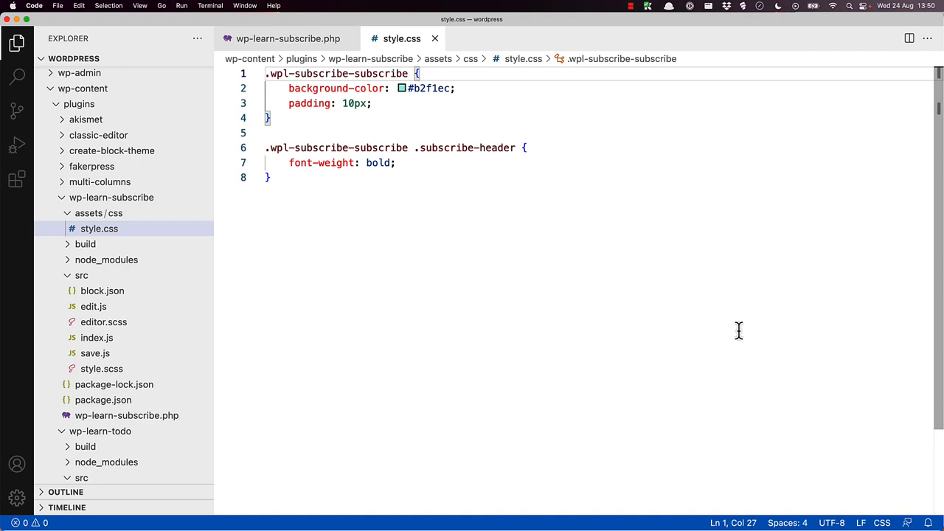
pyautogui.moveTo(740, 339)
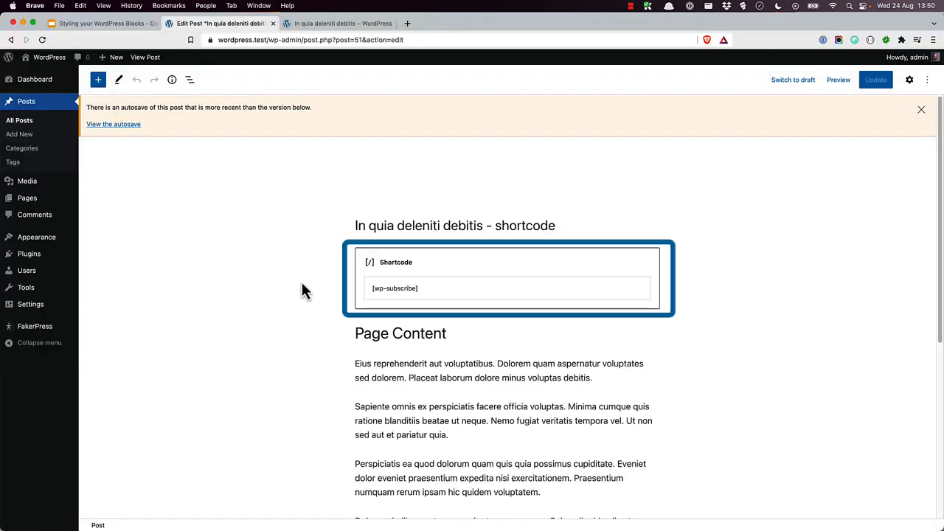
# - Preview the post in a new tab and inspect the Subscribe box markup in DevTools
pyautogui.click(838, 80)
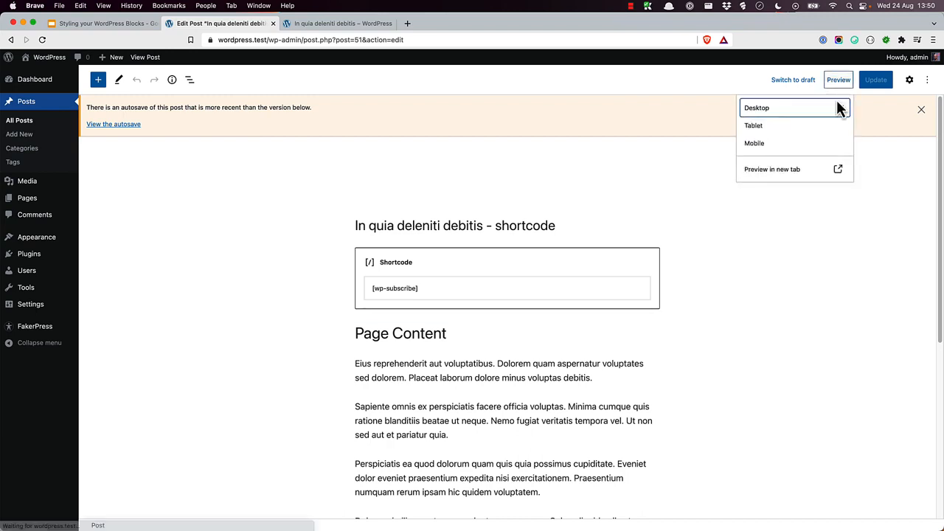
pyautogui.click(772, 168)
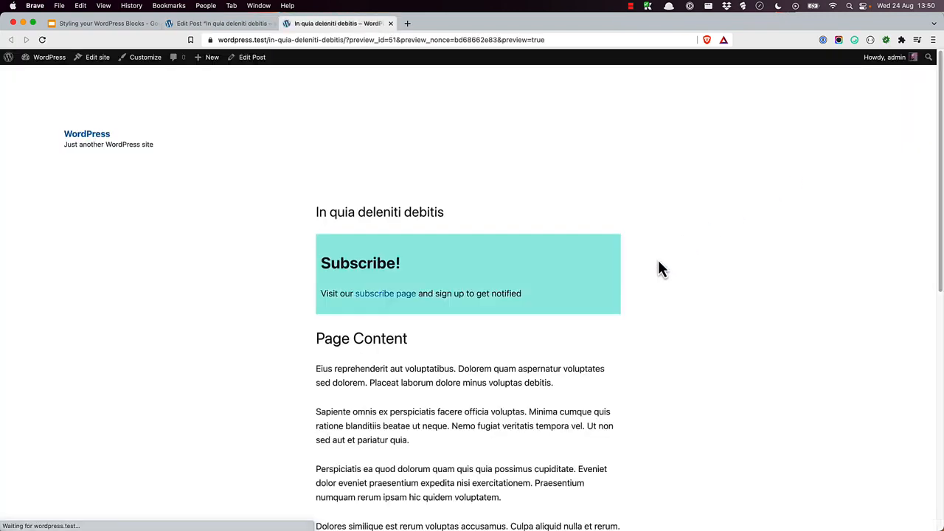
pyautogui.moveTo(605, 303)
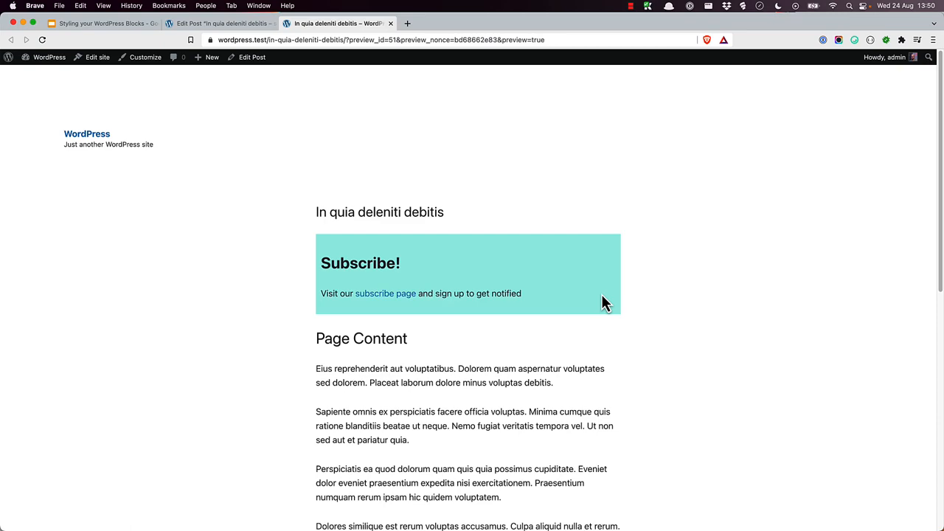
pyautogui.rightClick(605, 302)
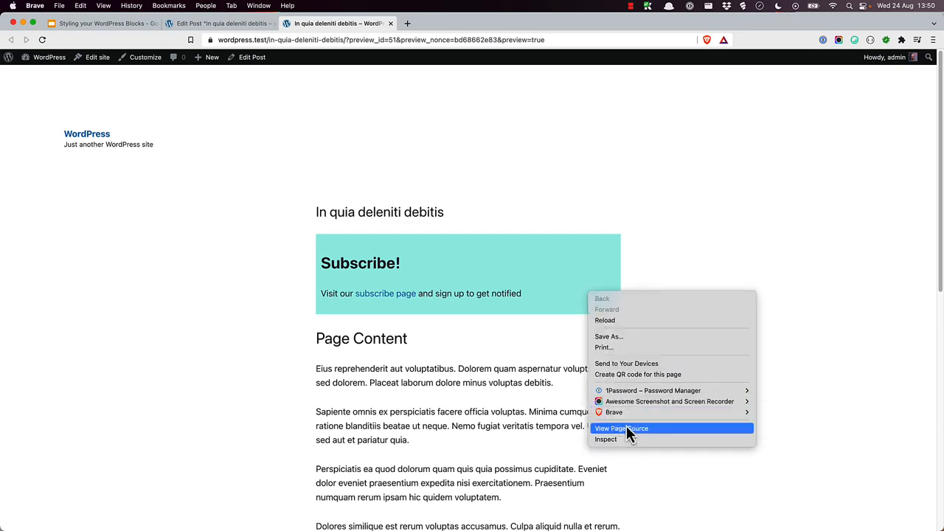
pyautogui.click(605, 440)
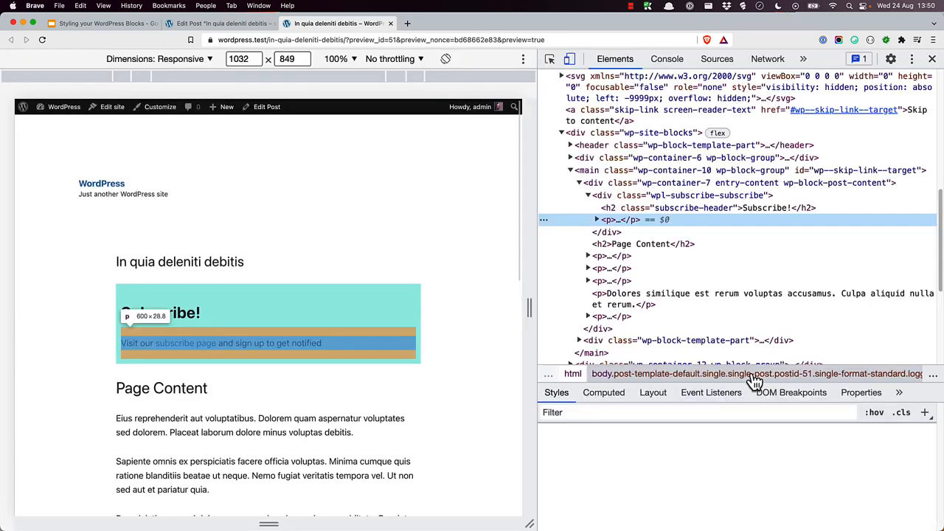
pyautogui.click(679, 194)
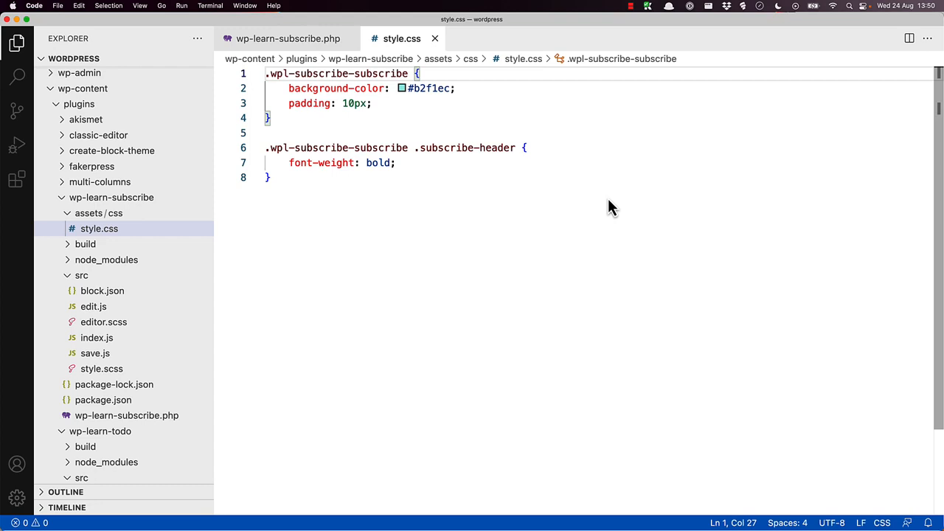
# - Close style.css and view the block's block.json and src/style.scss from the Explorer
pyautogui.click(101, 291)
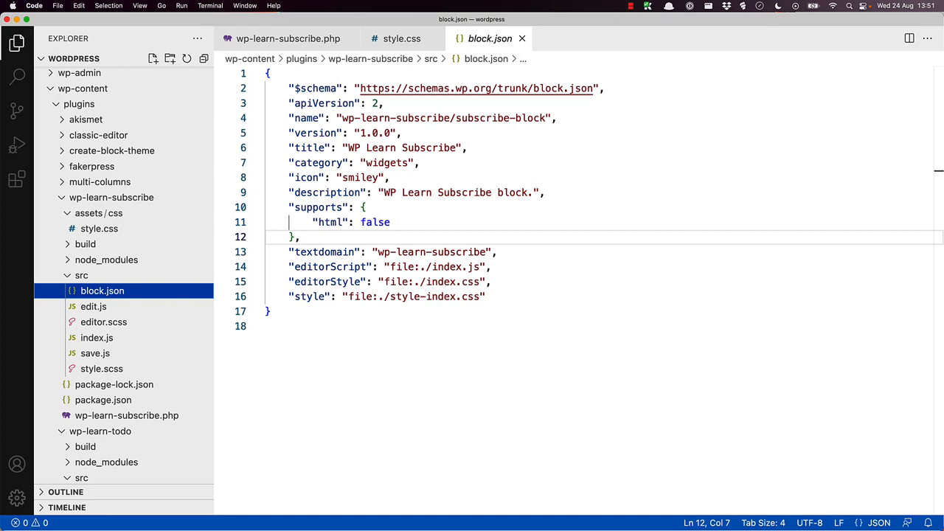
pyautogui.click(419, 39)
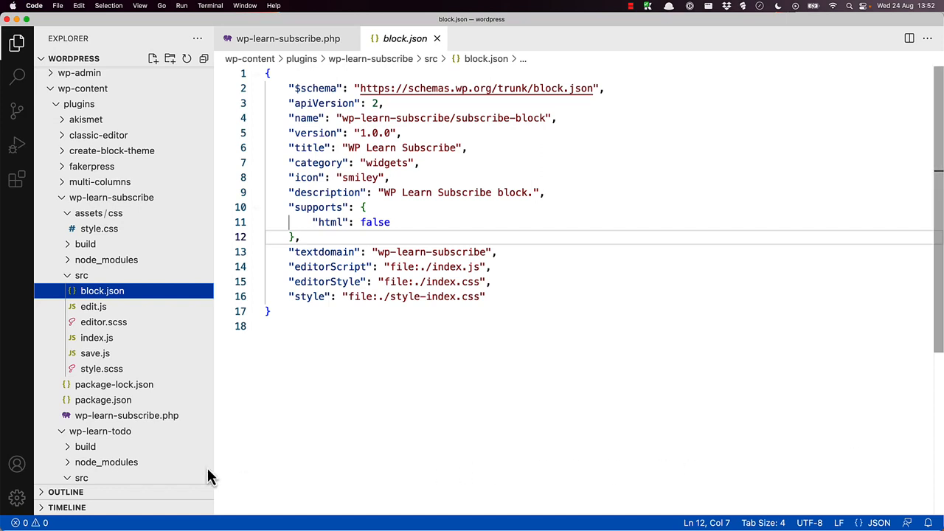
pyautogui.click(100, 369)
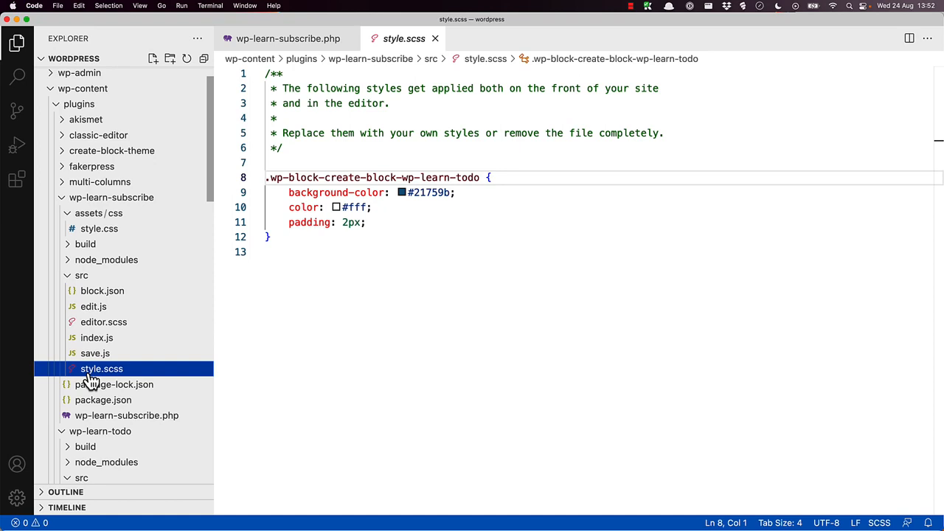
pyautogui.moveTo(92, 326)
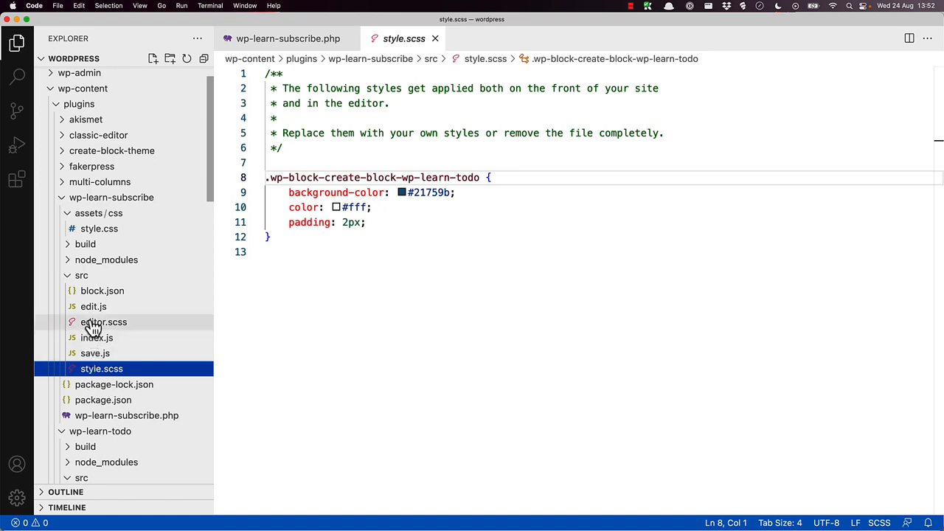
# - Delete the placeholder dotted-border rule from src/editor.scss, leaving it empty
pyautogui.click(104, 322)
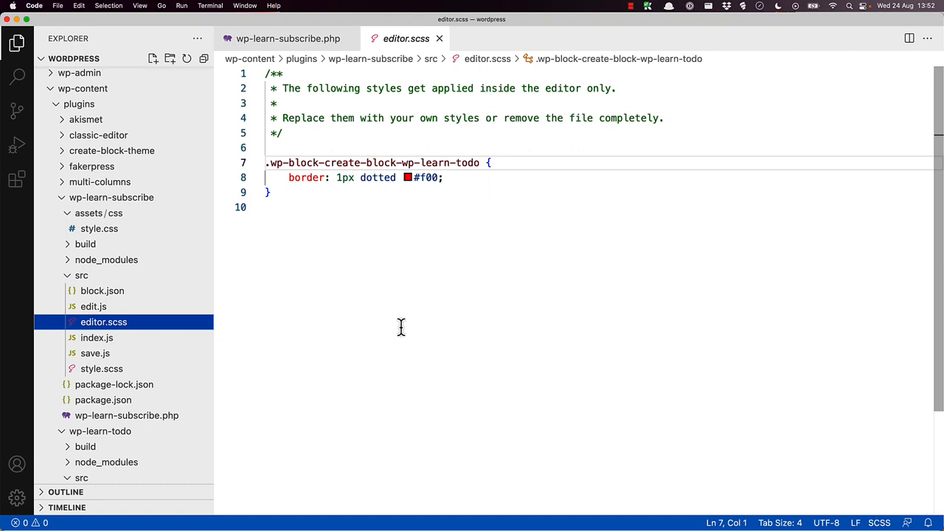
pyautogui.moveTo(272, 162); pyautogui.dragTo(272, 192)
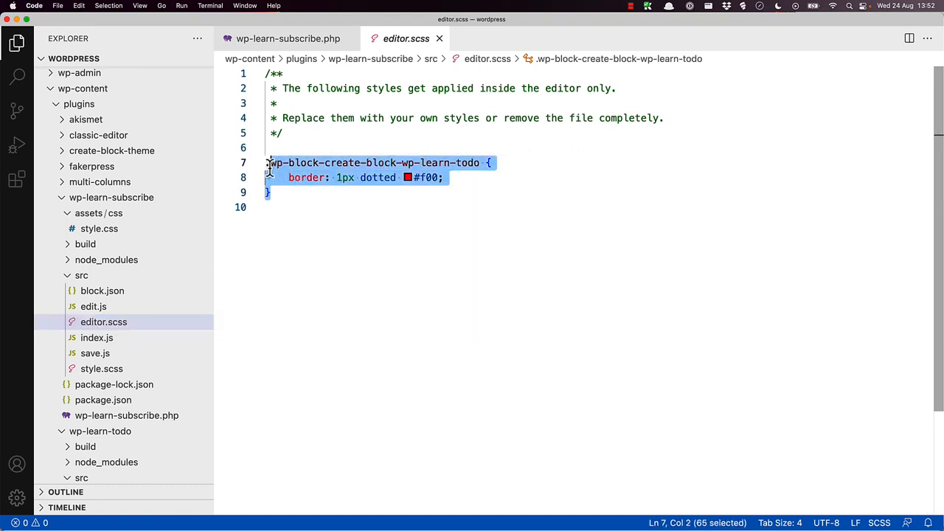
pyautogui.press('Delete')
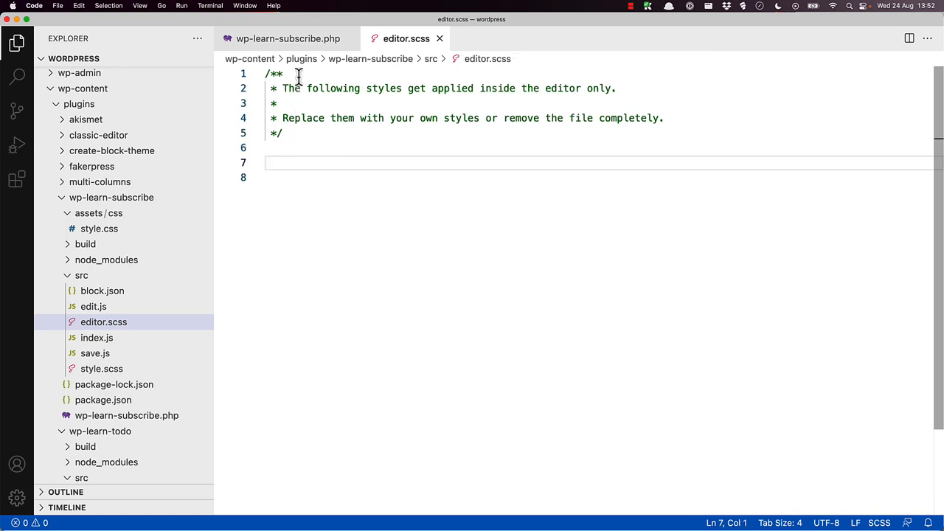
pyautogui.click(101, 369)
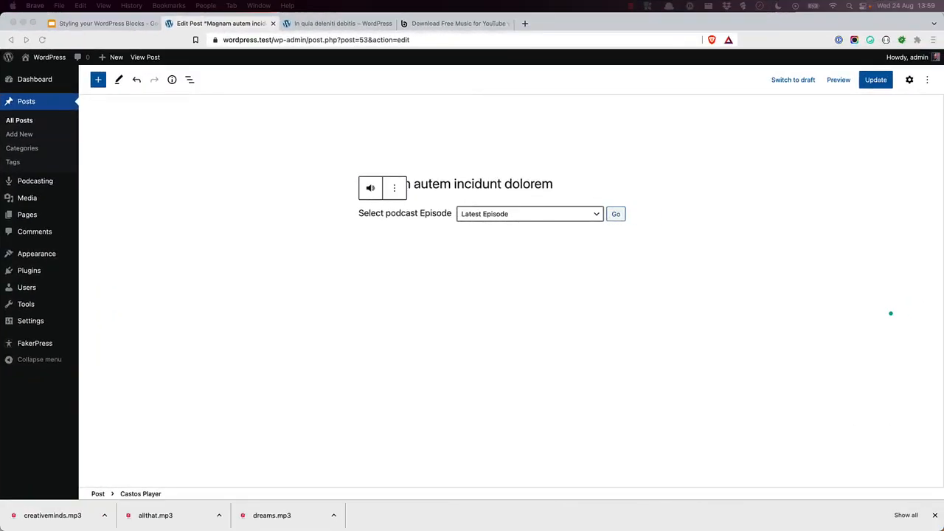
pyautogui.moveTo(623, 347)
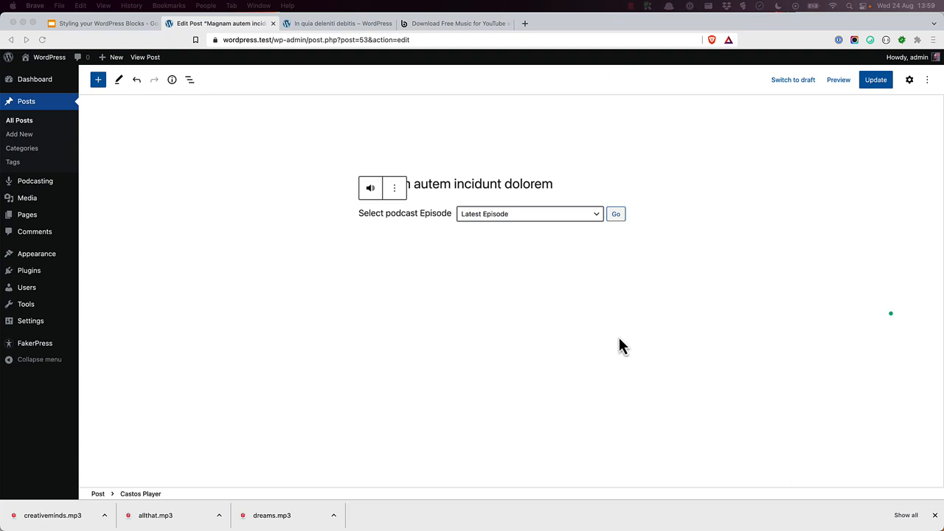
pyautogui.moveTo(513, 221)
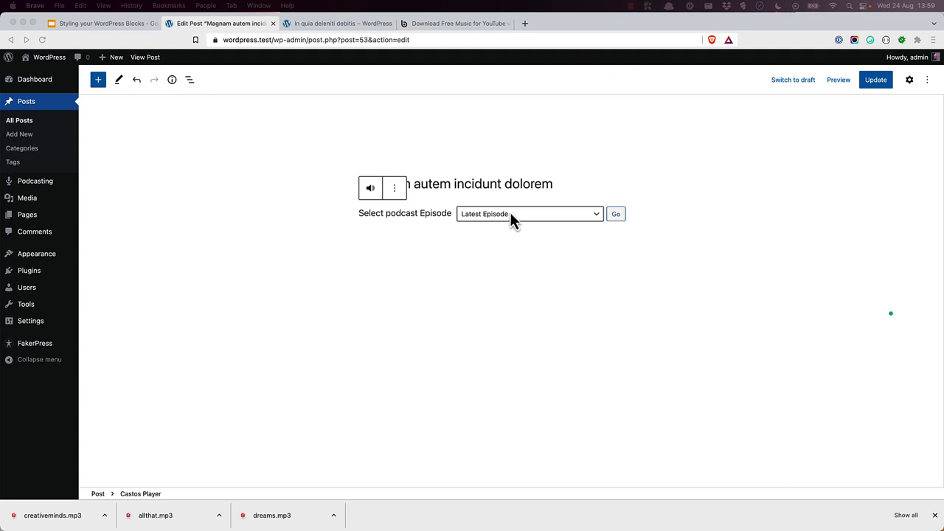
pyautogui.click(528, 214)
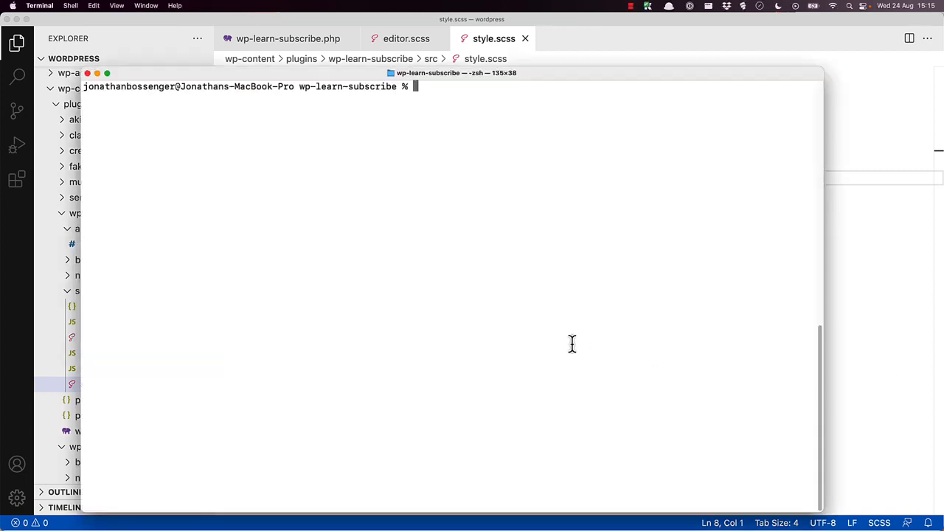
# - Run npm start in the Terminal to start the block's build watcher
pyautogui.write('npm start')
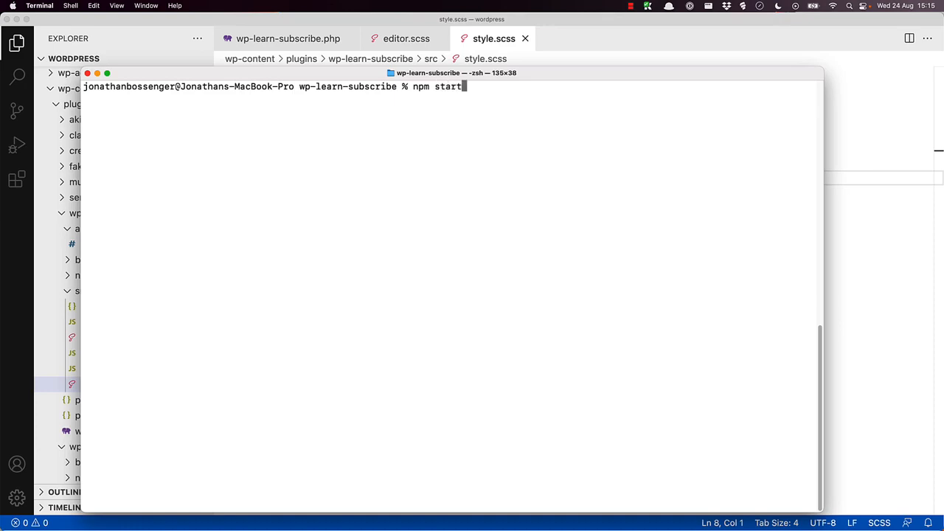
pyautogui.press('Return')
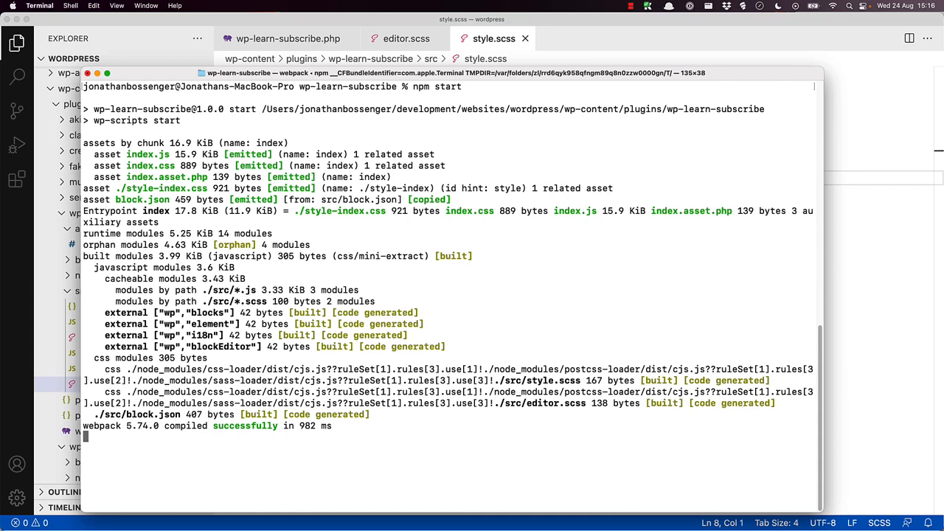
# - Inspect the Subscribe block on the preview page and copy its wrapper class wp-block-wp-learn-subscribe-subscribe-block
pyautogui.click(339, 23)
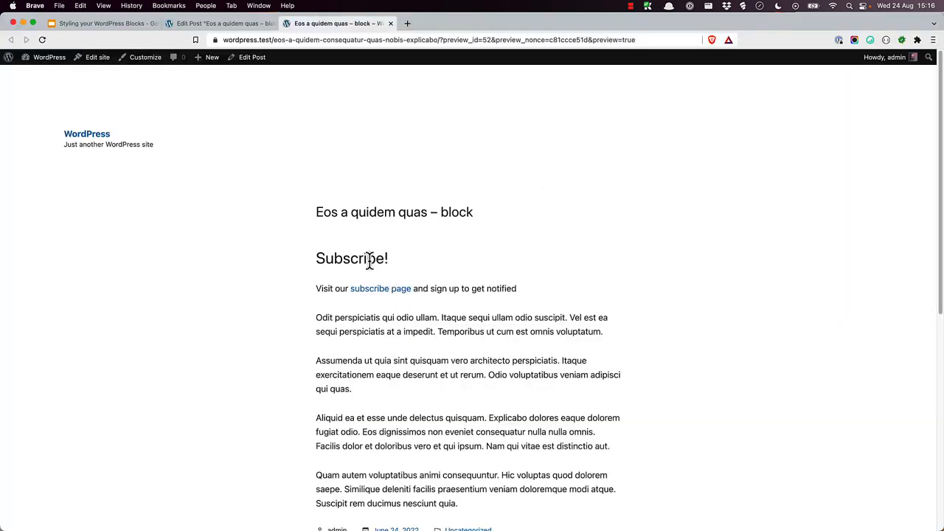
pyautogui.rightClick(351, 258)
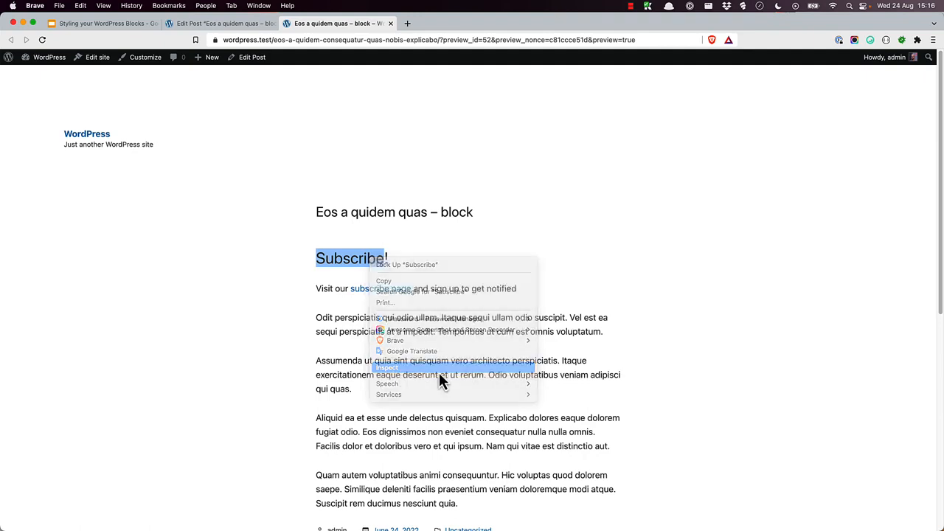
pyautogui.click(387, 367)
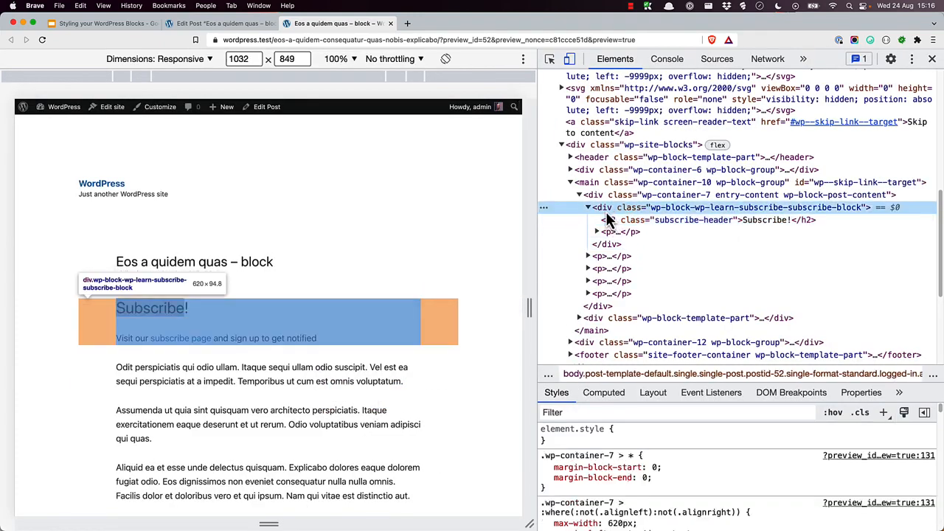
pyautogui.click(587, 207)
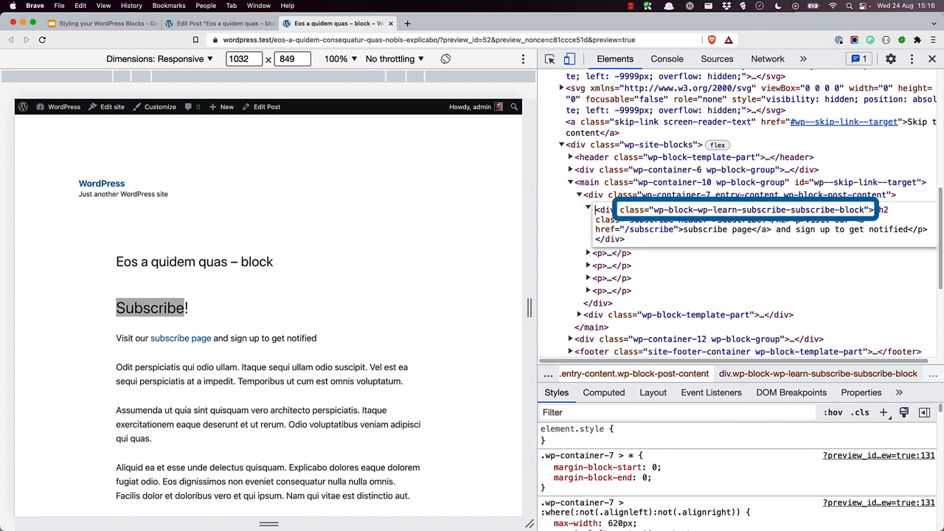
pyautogui.click(587, 210)
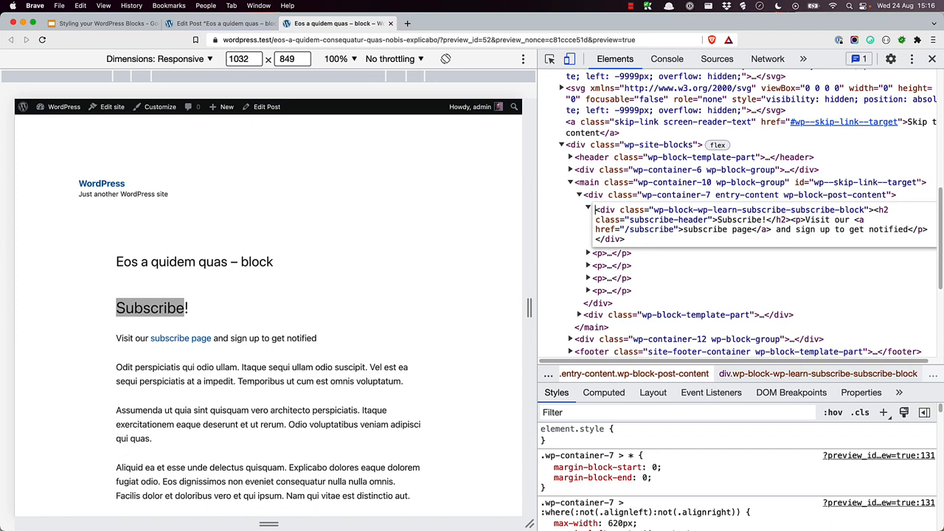
pyautogui.moveTo(901, 360)
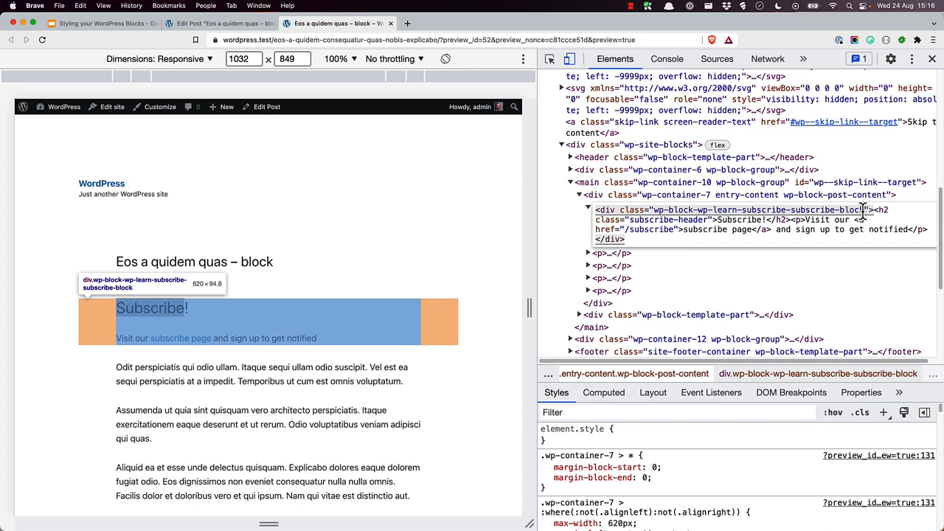
pyautogui.rightClick(863, 209)
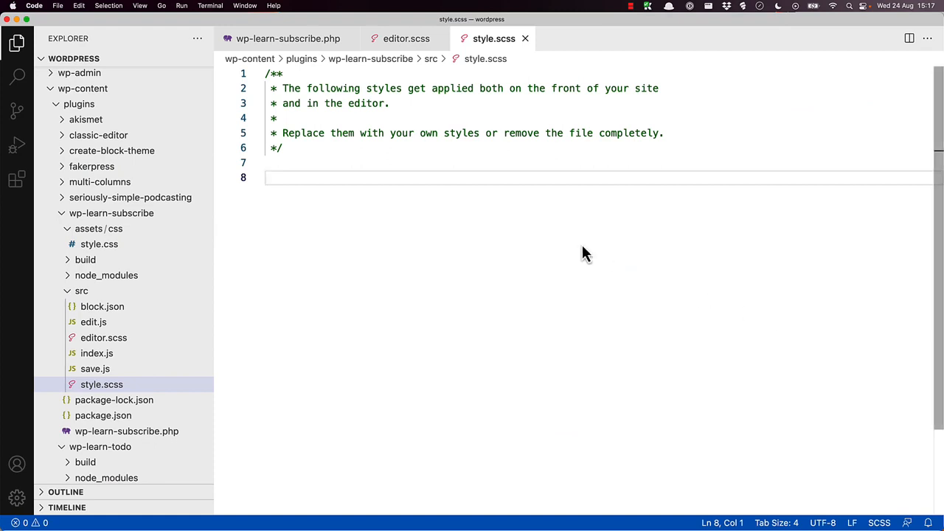
# - Add a .wp-block-wp-learn-subscribe-subscribe-block rule to src/style.scss
pyautogui.write('.')
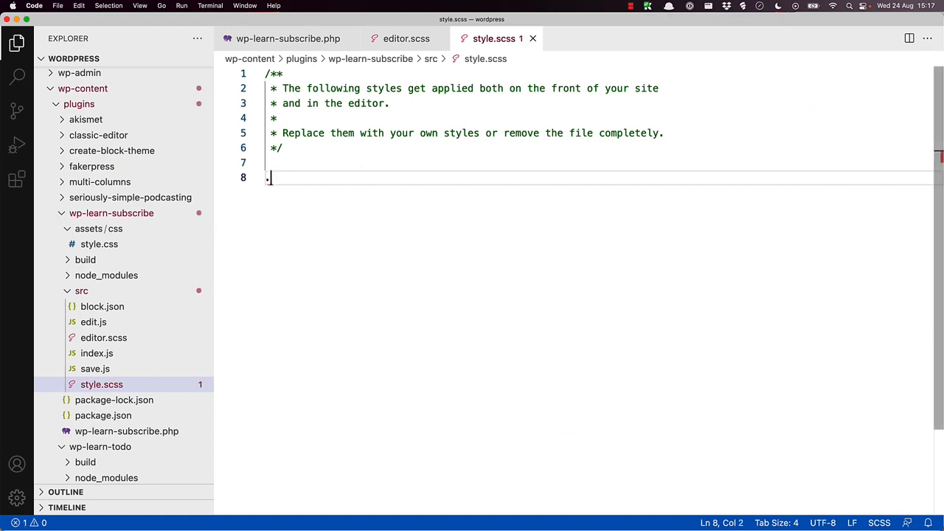
pyautogui.rightClick(269, 177)
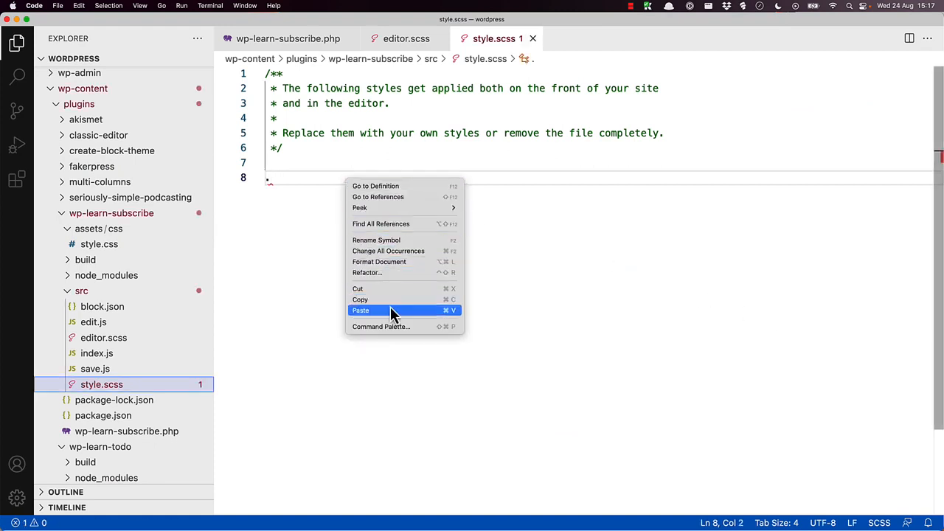
pyautogui.click(360, 310)
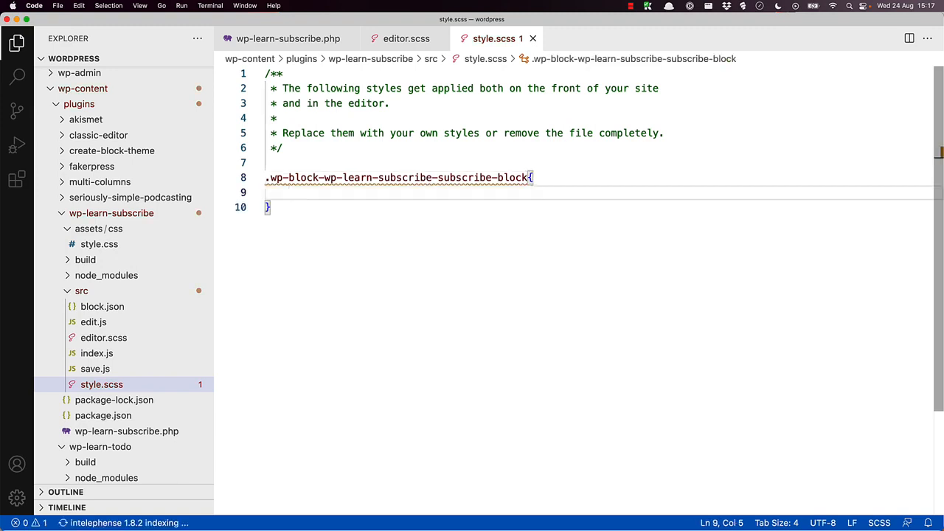
pyautogui.moveTo(98, 245)
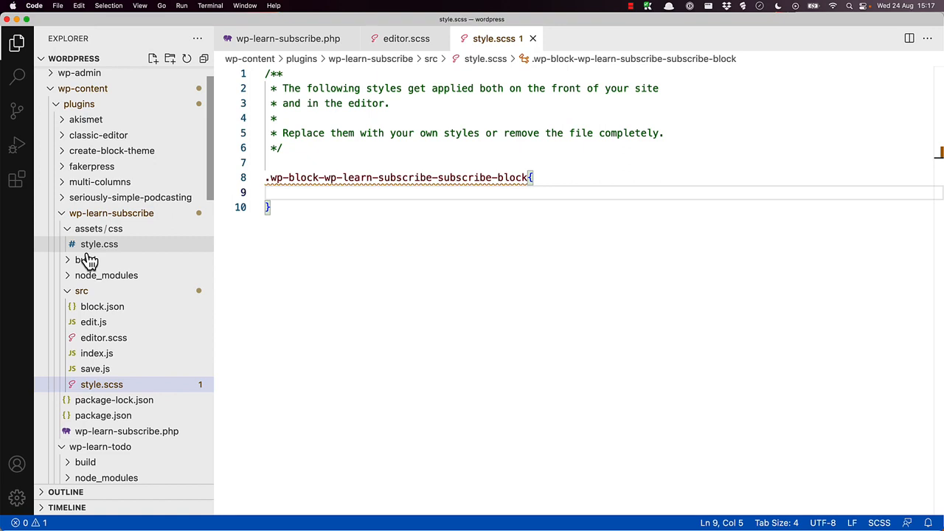
# - Copy the #b2f1ec background-color and 10px padding lines from style.css into the new rule
pyautogui.click(99, 245)
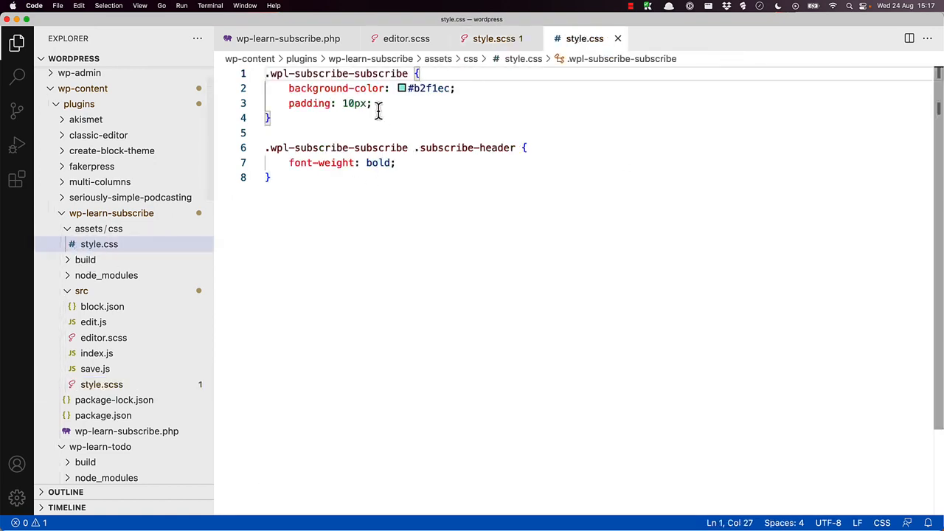
pyautogui.moveTo(289, 89); pyautogui.dragTo(375, 103)
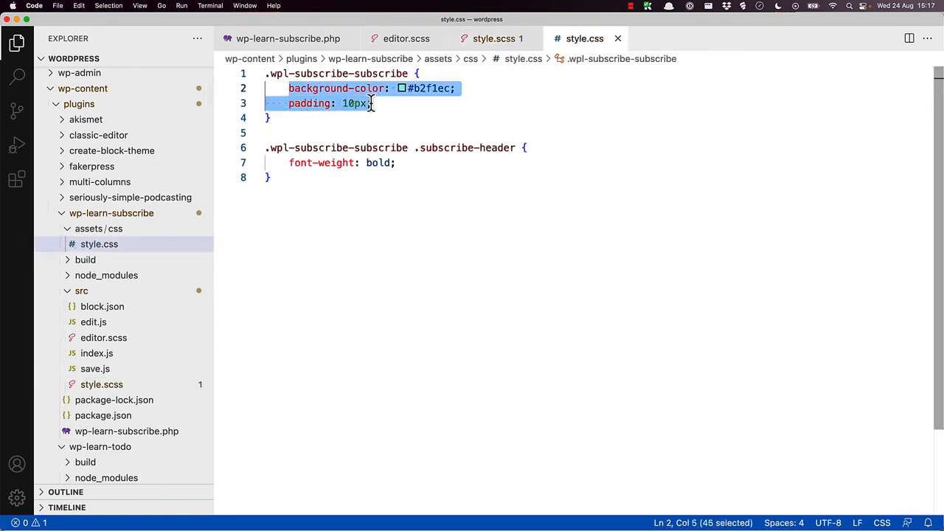
pyautogui.click(495, 38)
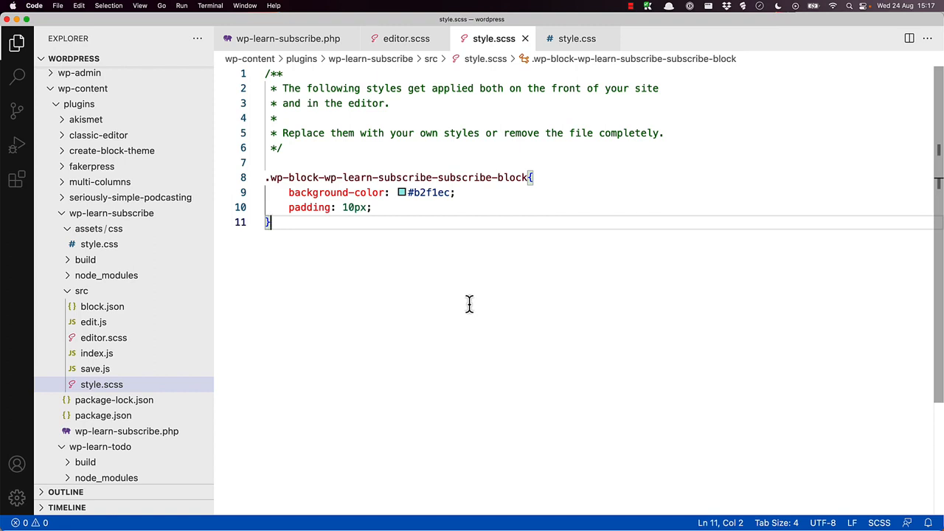
pyautogui.moveTo(505, 303)
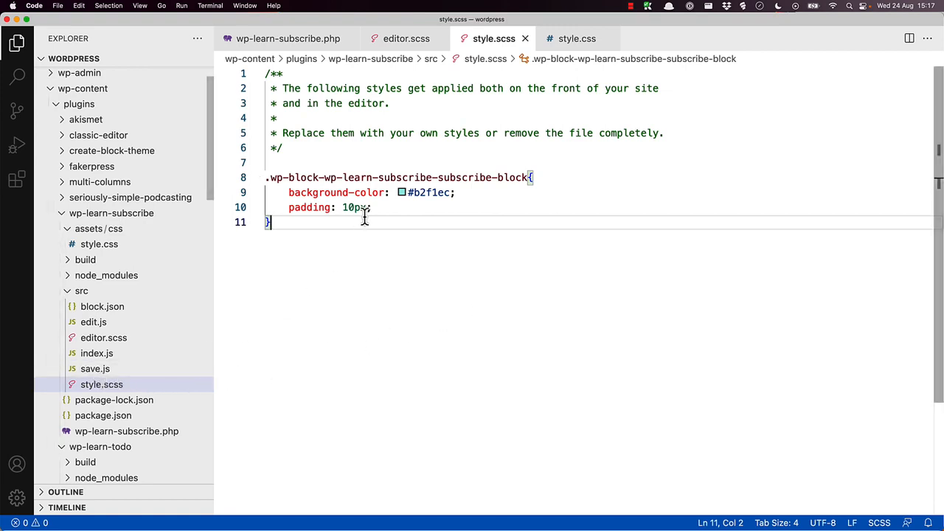
pyautogui.click(35, 6)
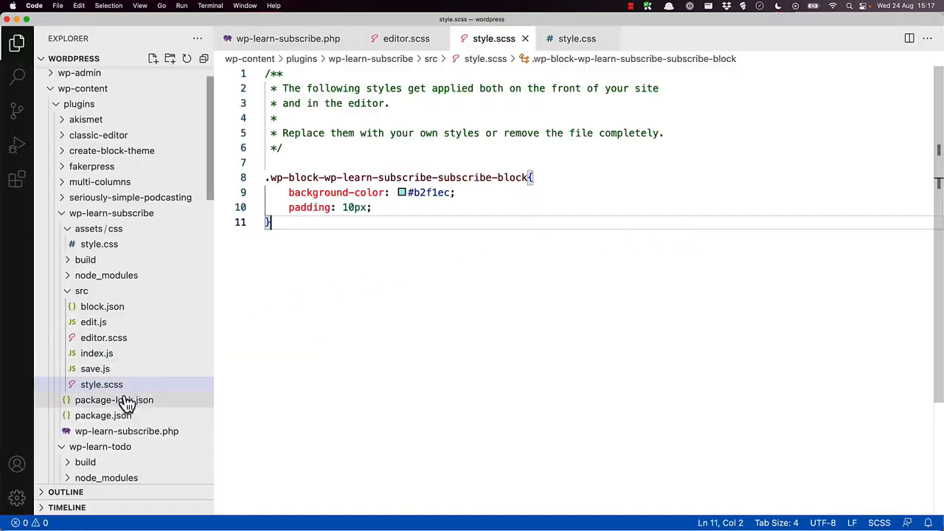
# - Give the Subscribe heading className="subscribe-header" in save.js
pyautogui.click(94, 369)
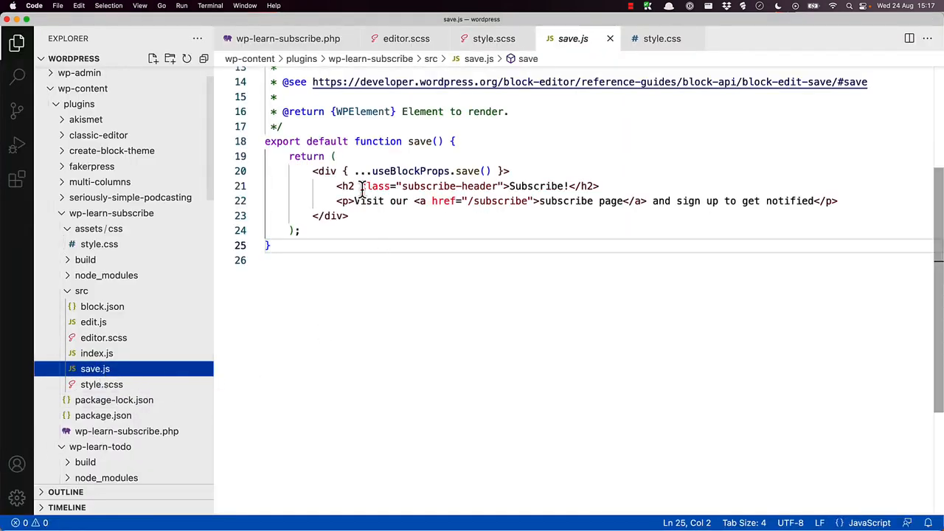
pyautogui.doubleClick(376, 186)
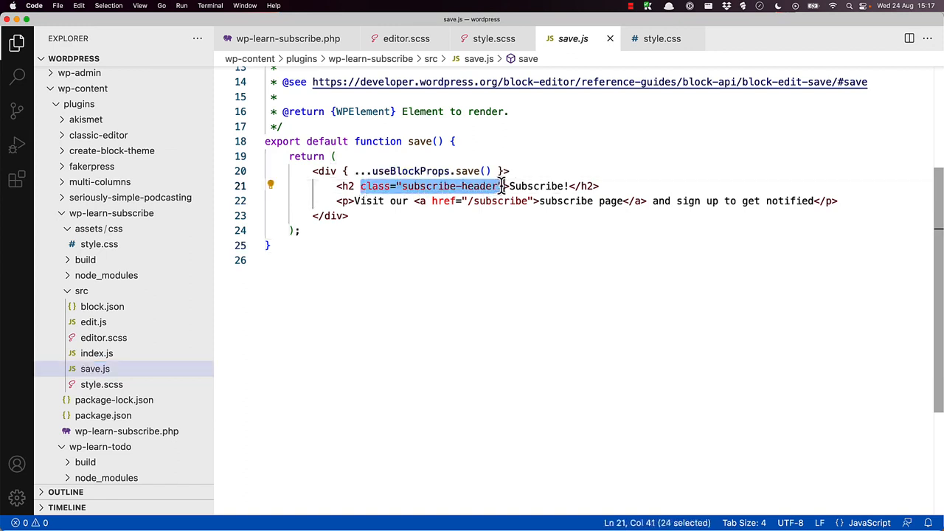
pyautogui.write('classname')
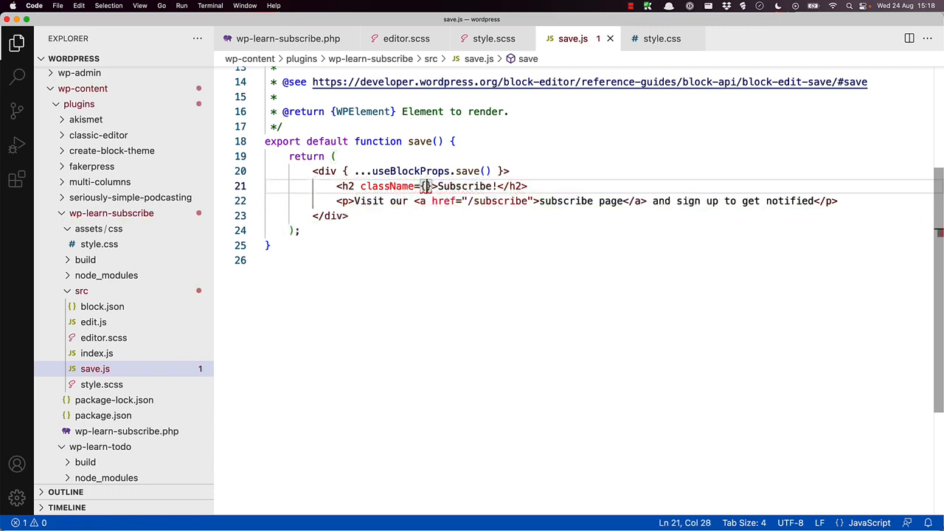
pyautogui.write('"subscribe-header"')
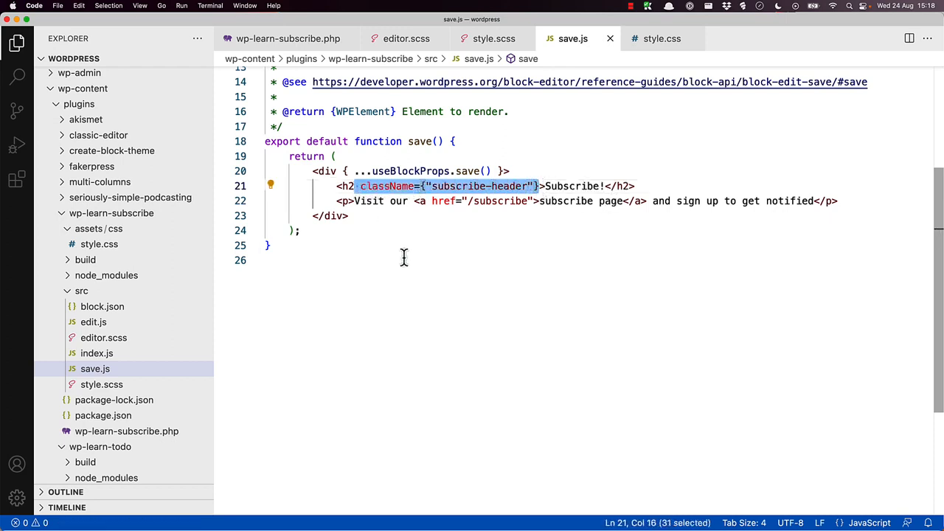
pyautogui.moveTo(103, 337)
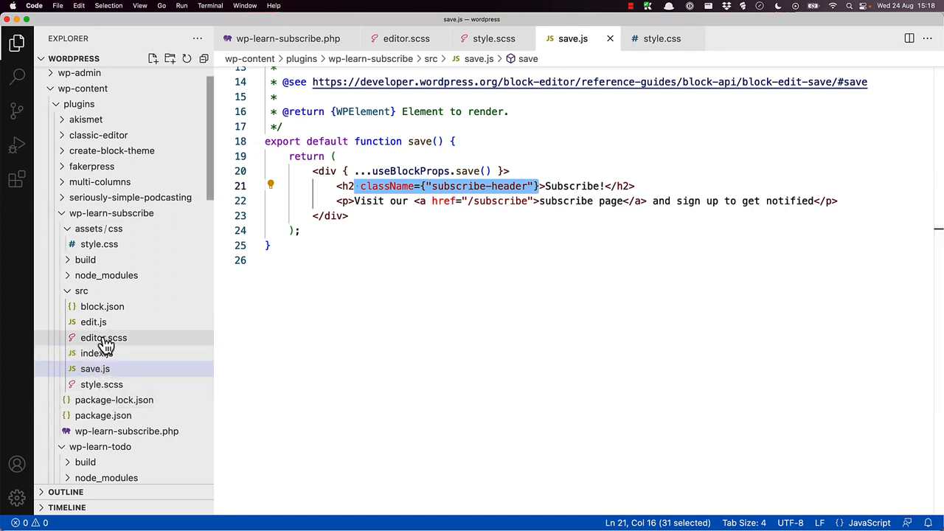
# - Give the Subscribe heading className={"subscribe-header"} in edit.js
pyautogui.click(93, 322)
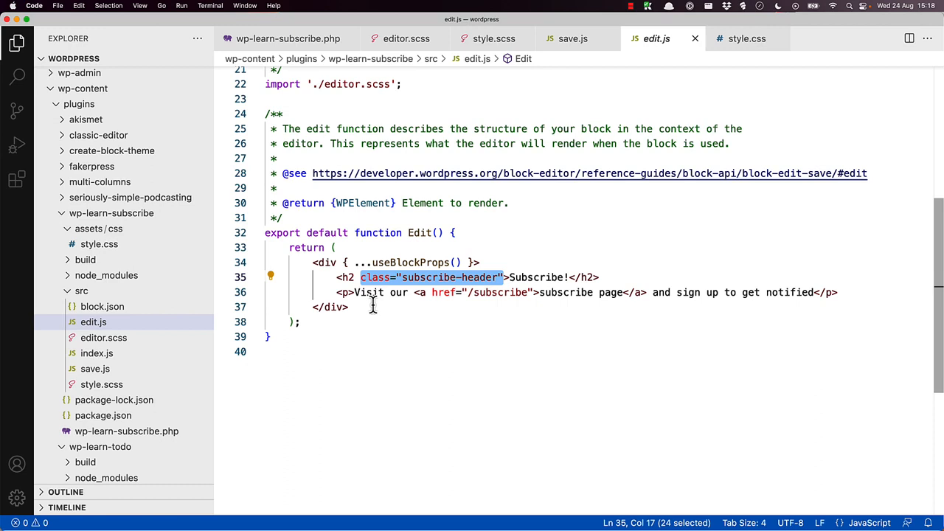
pyautogui.write('className={"subscribe-header"}')
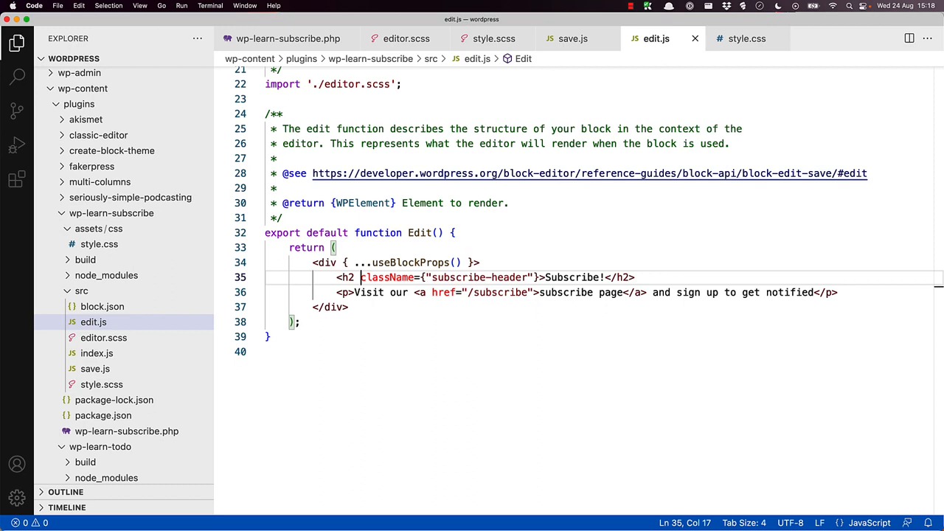
pyautogui.click(295, 351)
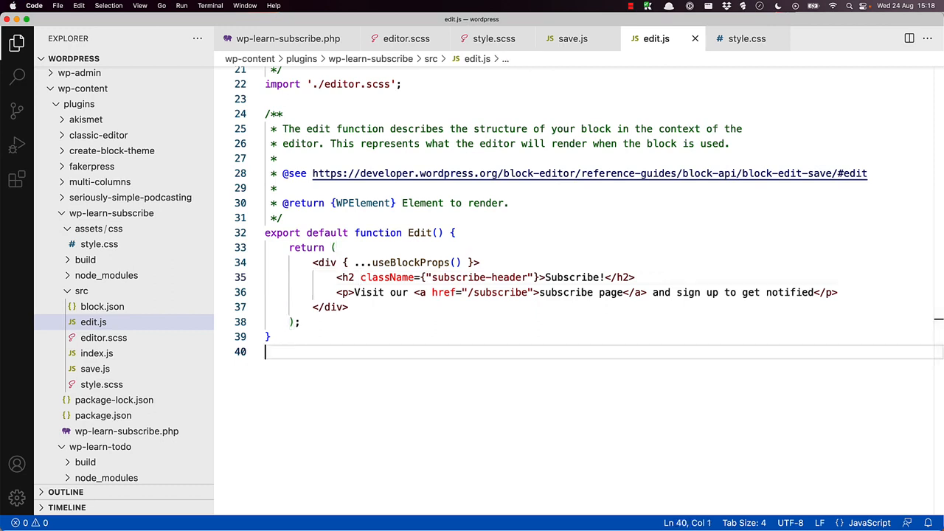
pyautogui.moveTo(637, 234)
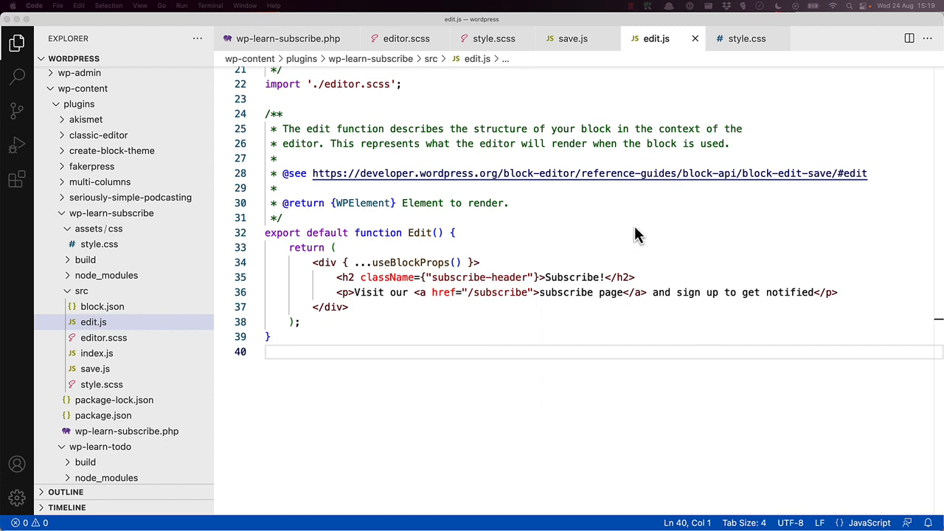
# - Add a .wp-block-wp-learn-subscribe-subscribe-block .subscribe-header rule making the heading bold in style.scss
pyautogui.click(493, 38)
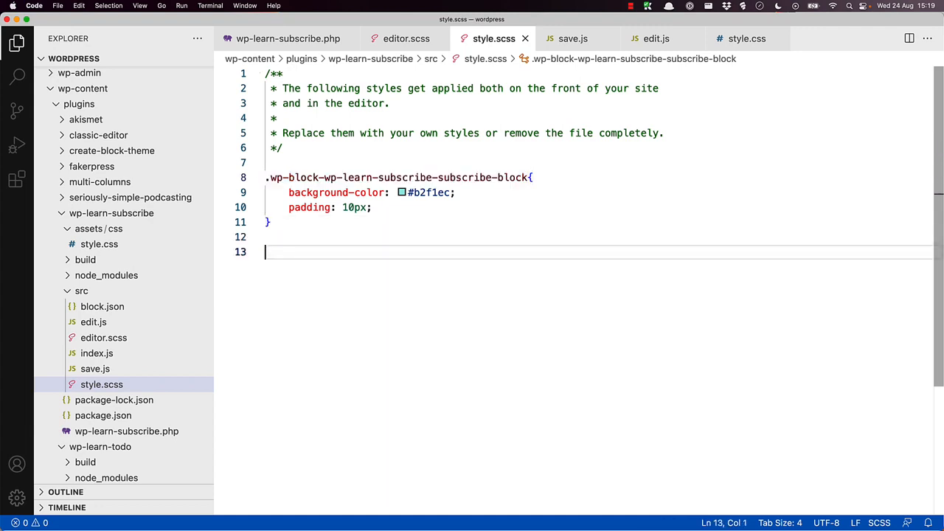
pyautogui.write('.wp-block-wp-learn-subscribe-subscribe-block .subscribe-header')
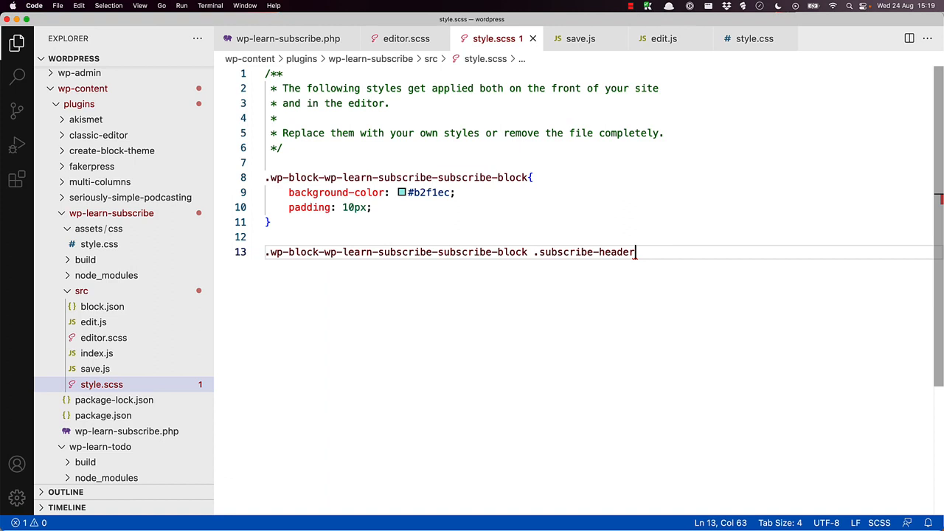
pyautogui.write('{')
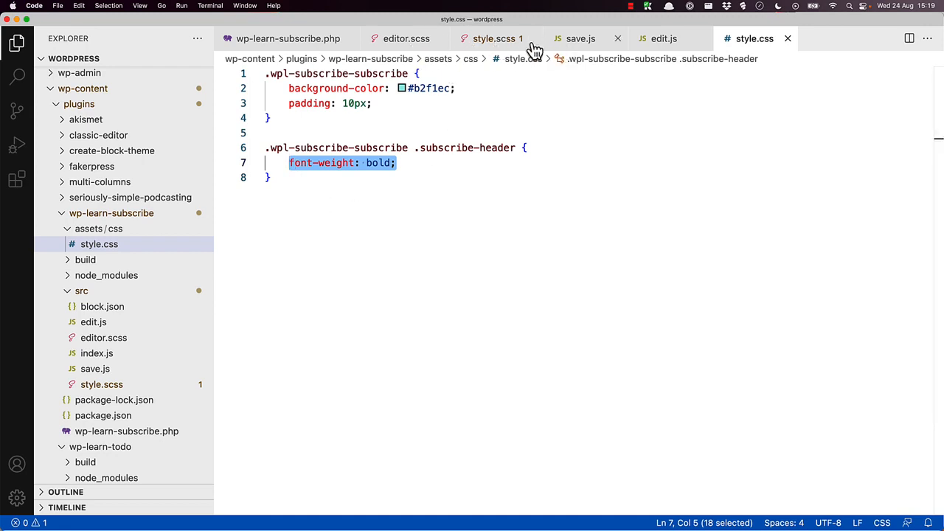
pyautogui.click(493, 38)
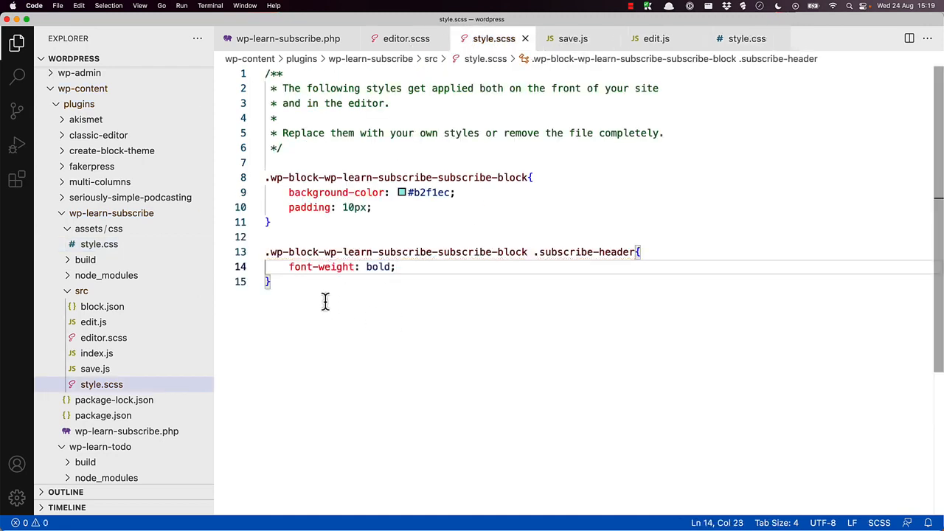
pyautogui.click(270, 281)
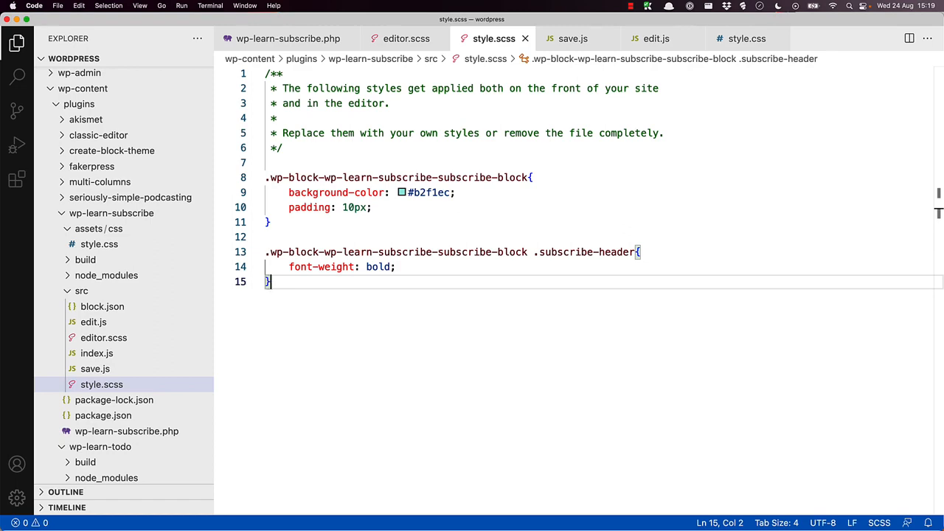
pyautogui.click(209, 6)
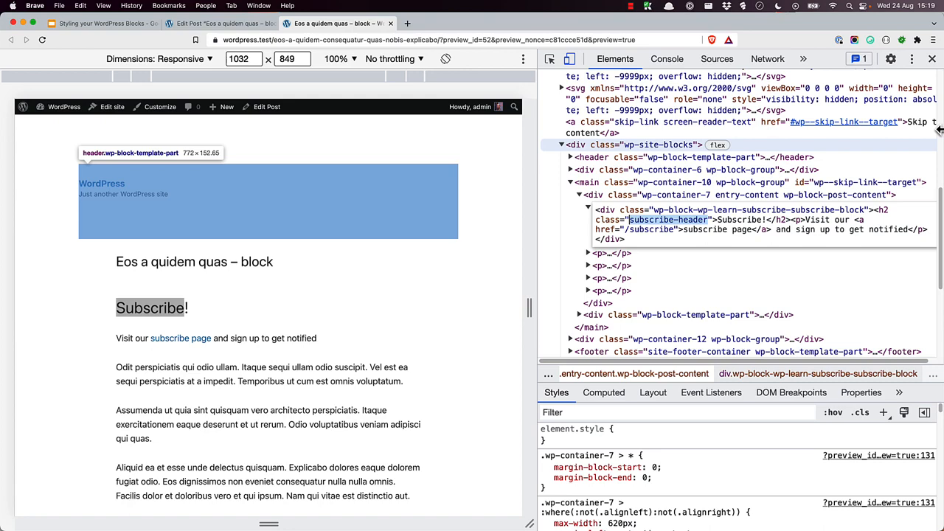
# - Reload the post editor and dismiss the autosave notice so the block shows its teal styling
pyautogui.click(218, 23)
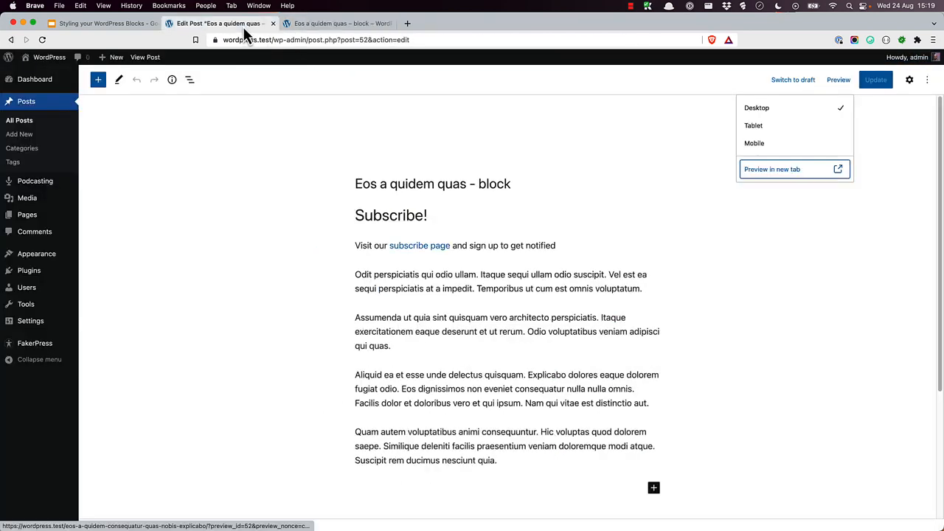
pyautogui.click(41, 40)
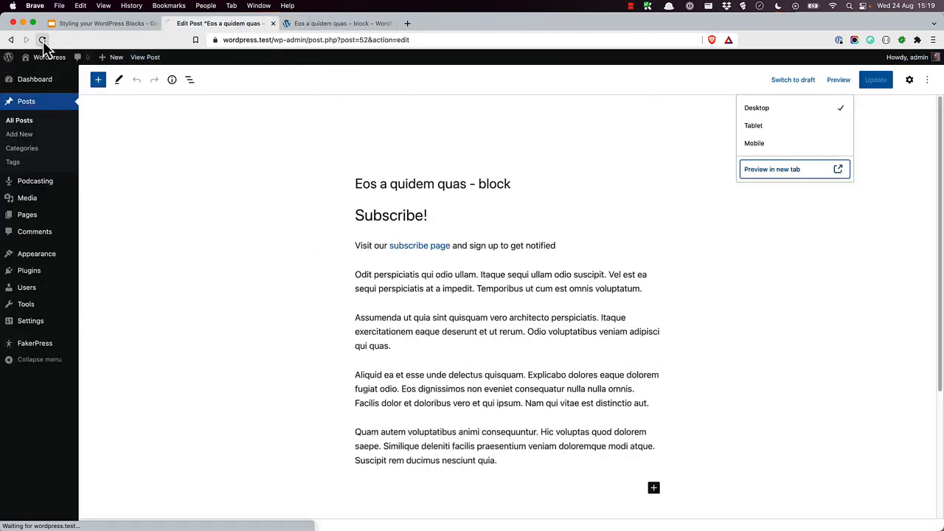
pyautogui.click(42, 40)
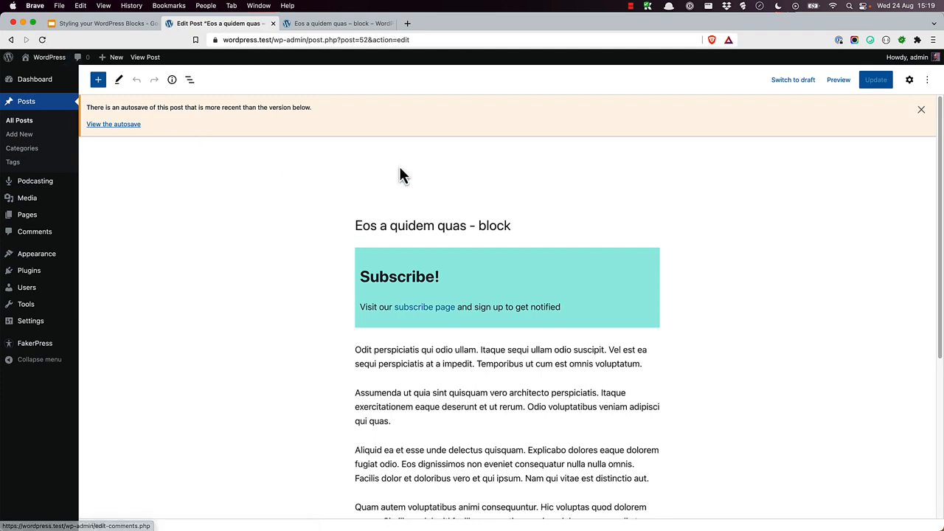
pyautogui.click(920, 109)
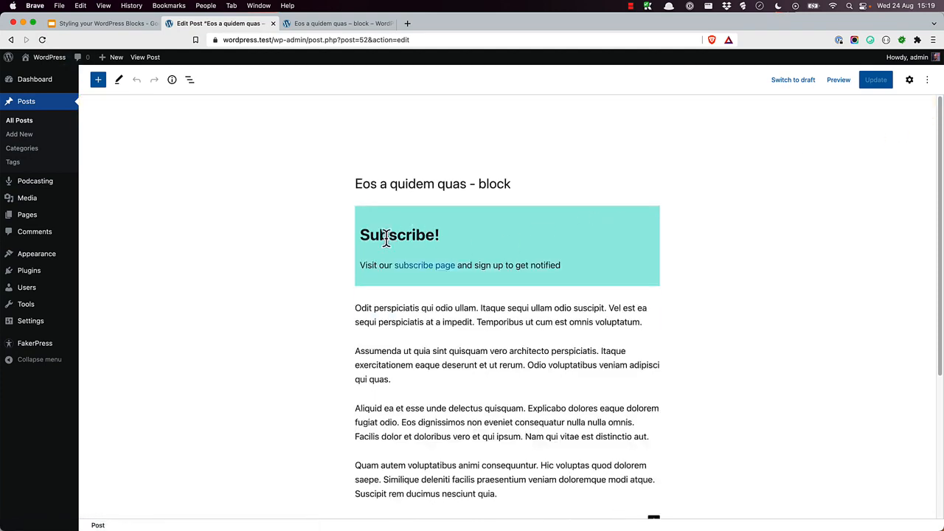
pyautogui.moveTo(519, 259)
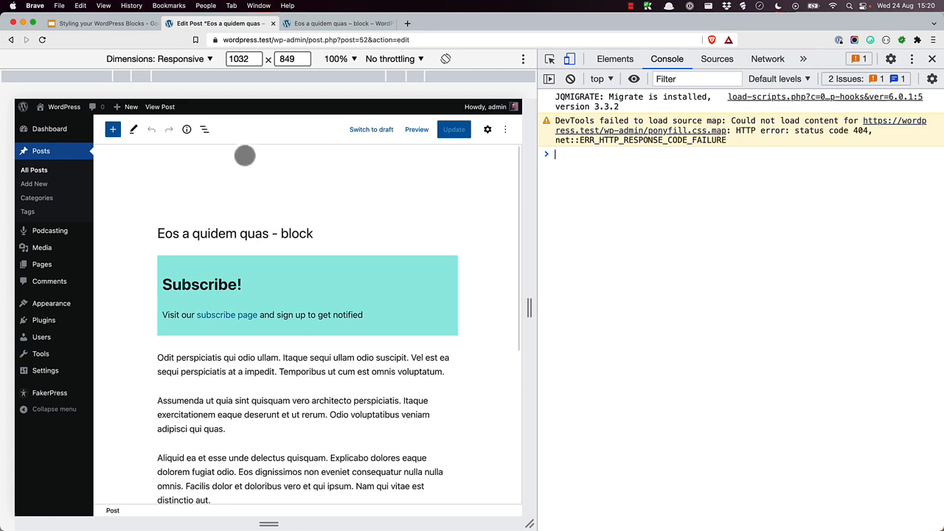
# - Empty the cache and hard-reload the post editor, then dismiss the developer tools
pyautogui.rightClick(41, 39)
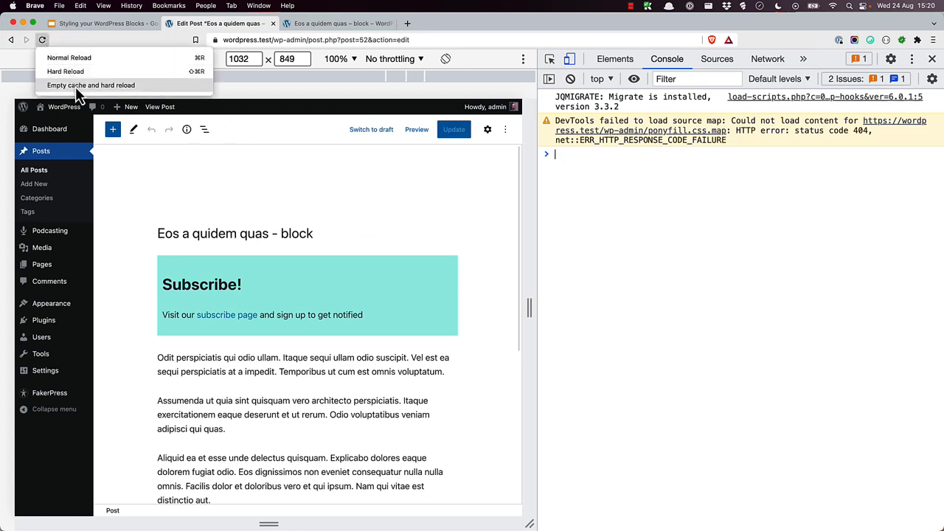
pyautogui.click(90, 84)
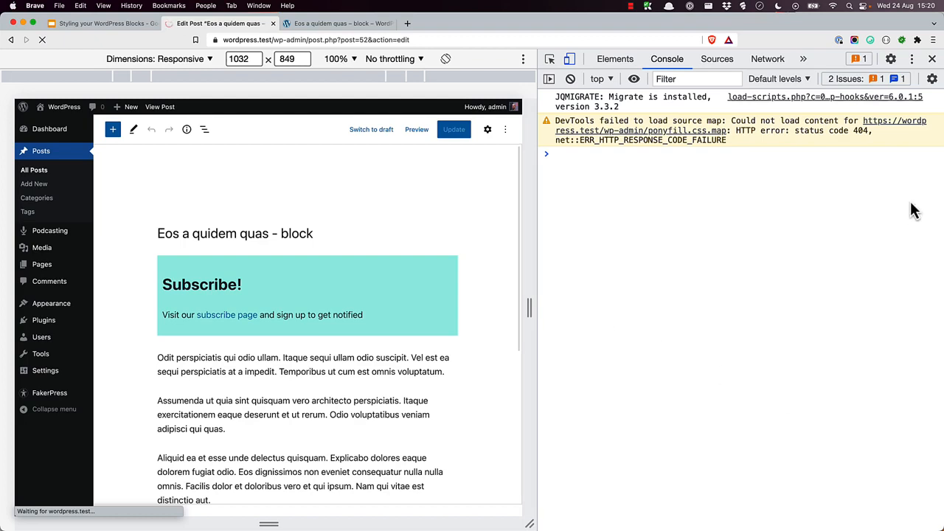
pyautogui.click(933, 59)
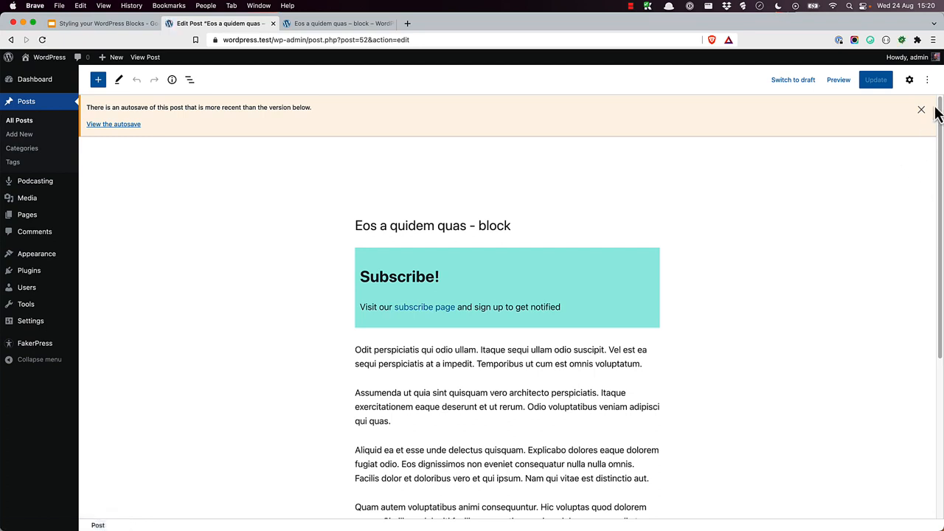
# - Preview the post in a new browser tab
pyautogui.click(838, 79)
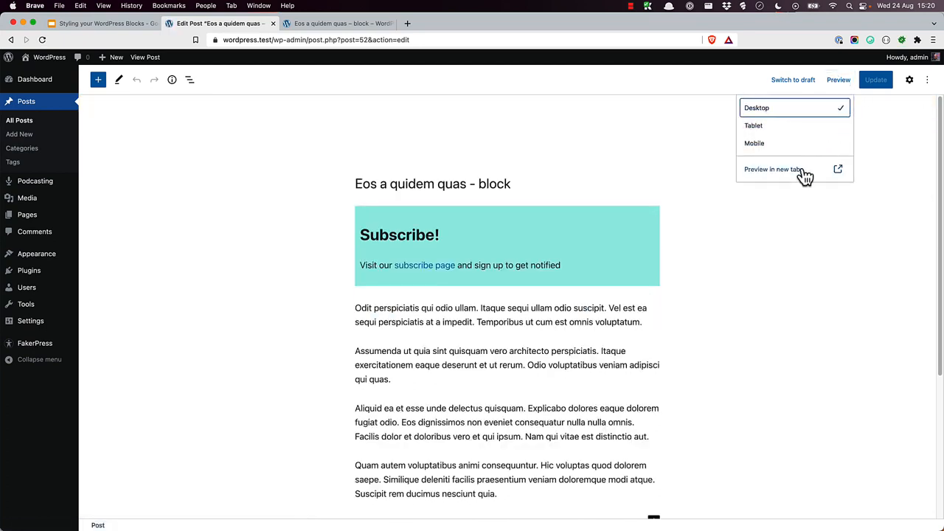
pyautogui.click(773, 169)
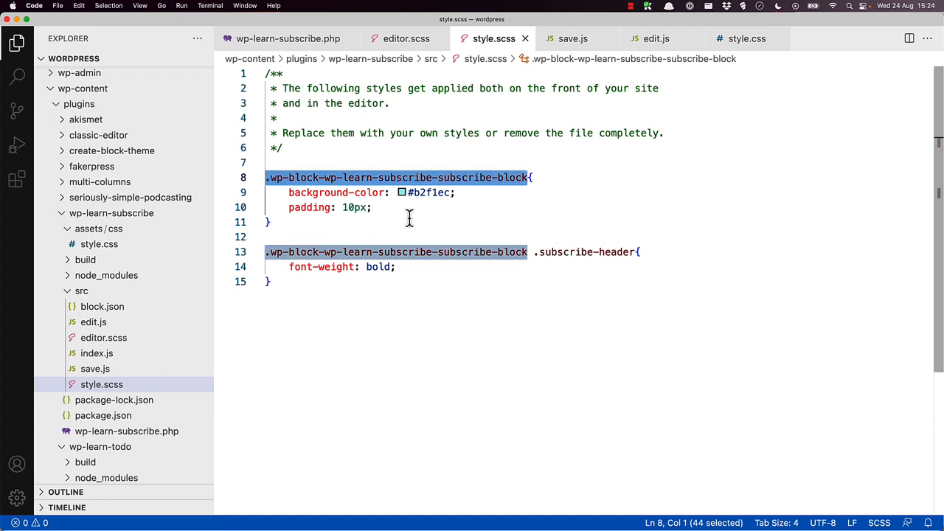
# - In editor.scss, add .wp-block-wp-learn-subscribe-subscribe-block { border: 5px solid red; }
pyautogui.click(406, 38)
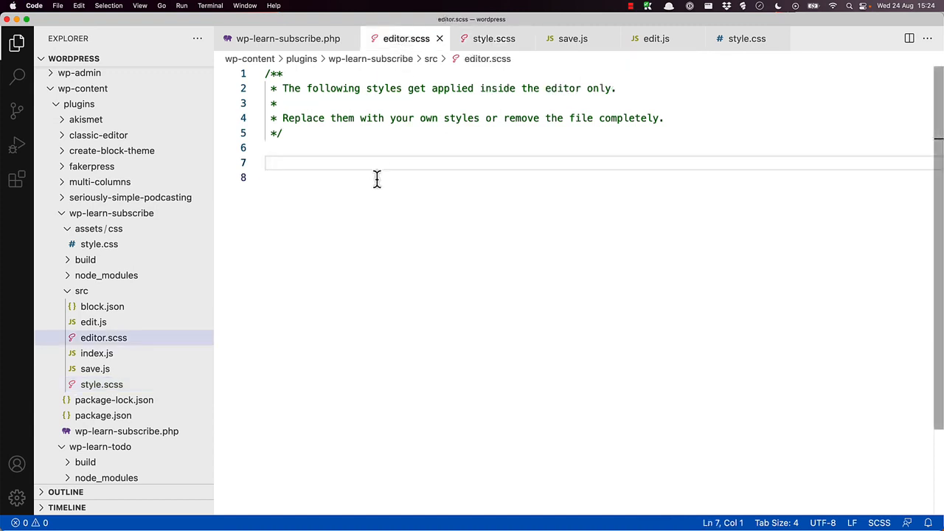
pyautogui.write('.wp-block-wp-learn-subscribe-subscribe-block {}')
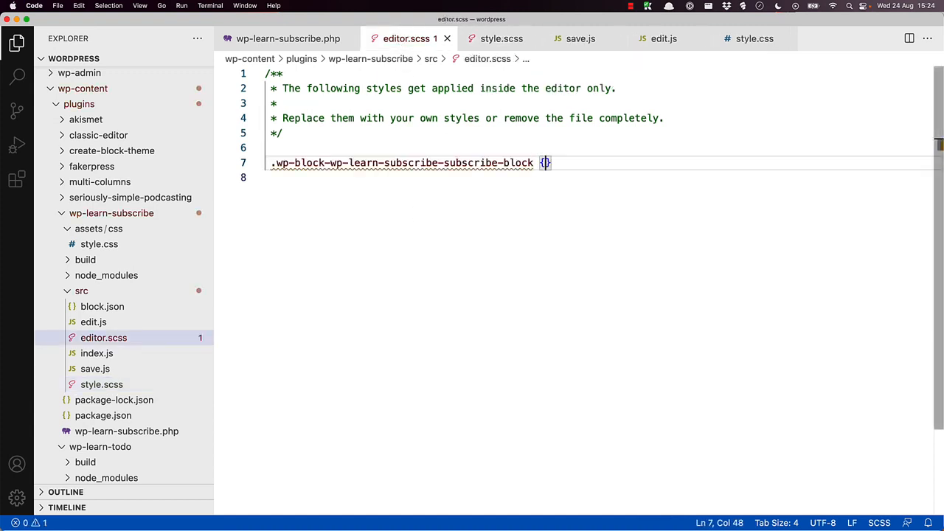
pyautogui.write('border: ;')
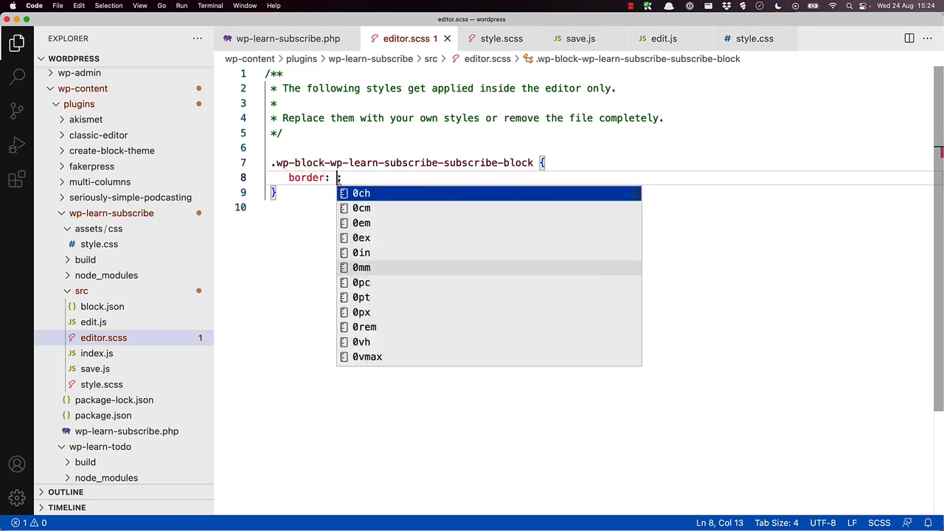
pyautogui.write('5px')
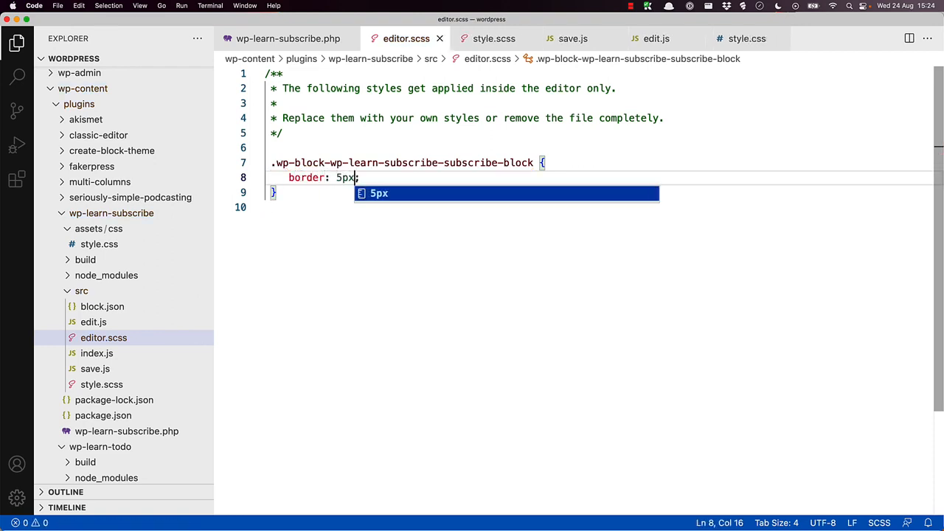
pyautogui.write('solid red')
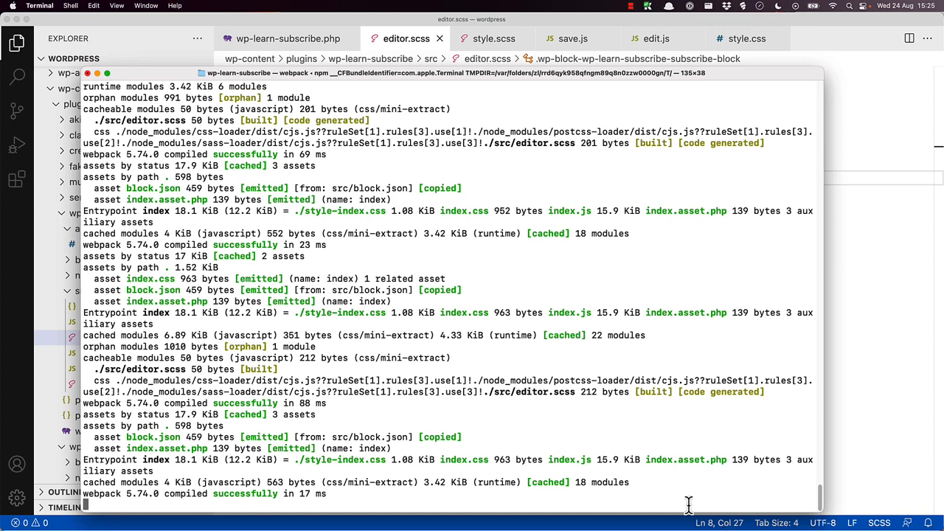
pyautogui.moveTo(692, 509)
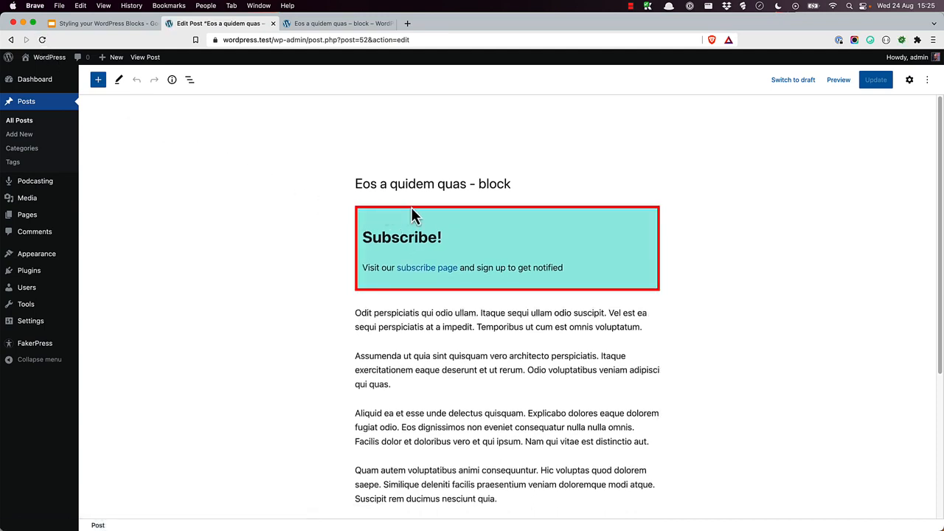
pyautogui.moveTo(775, 293)
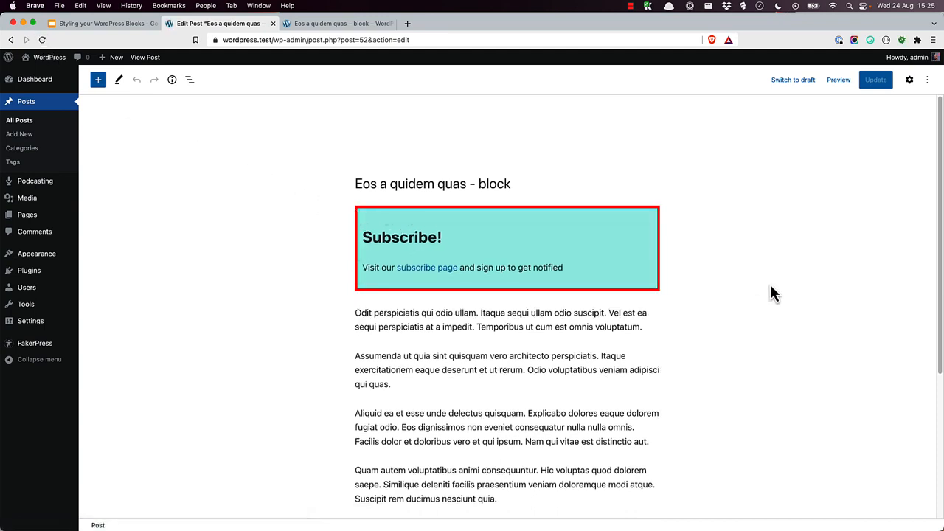
pyautogui.moveTo(832, 106)
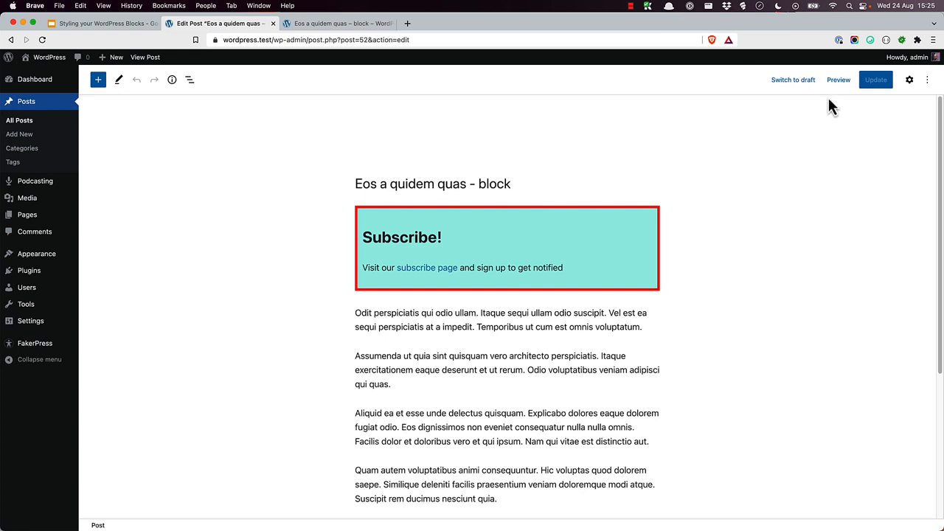
# - Bring up the Preview options above the red-bordered Subscribe block
pyautogui.click(838, 79)
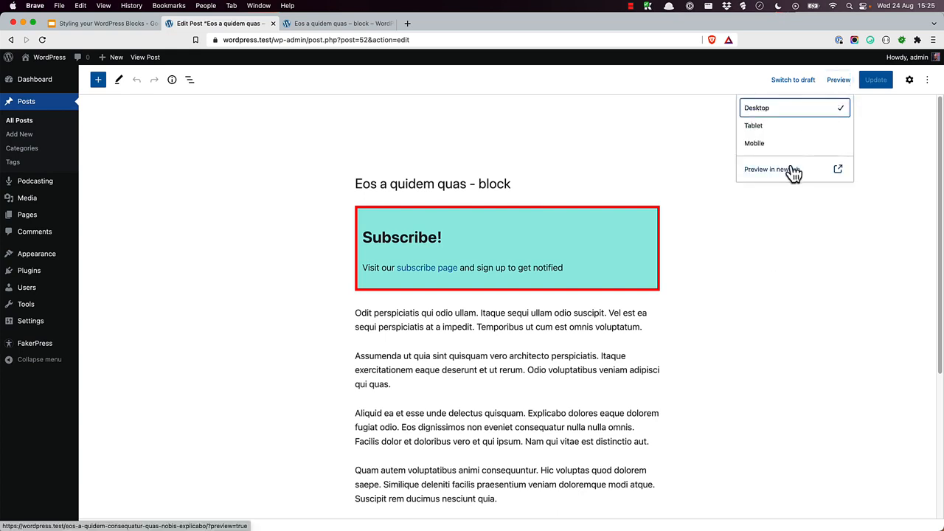
# - Preview the post in a new tab to see the teal block without the red border
pyautogui.click(768, 168)
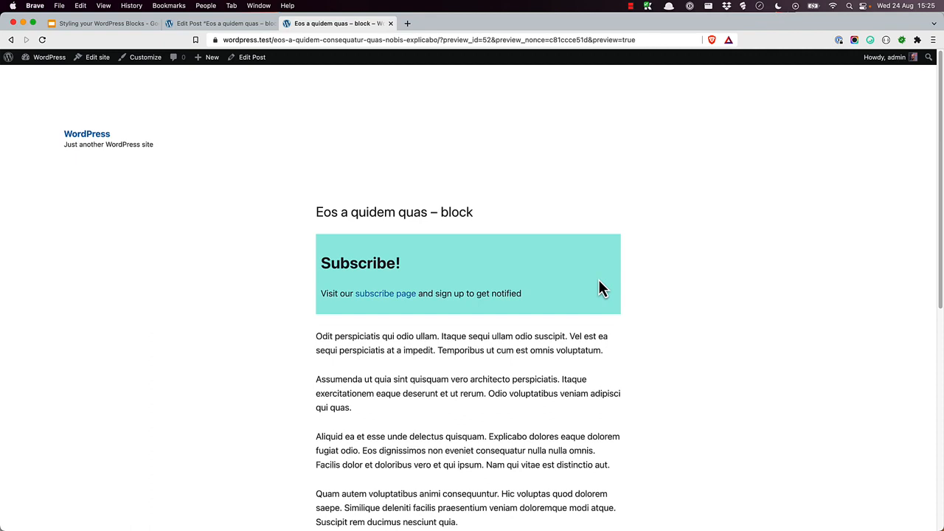
pyautogui.moveTo(755, 284)
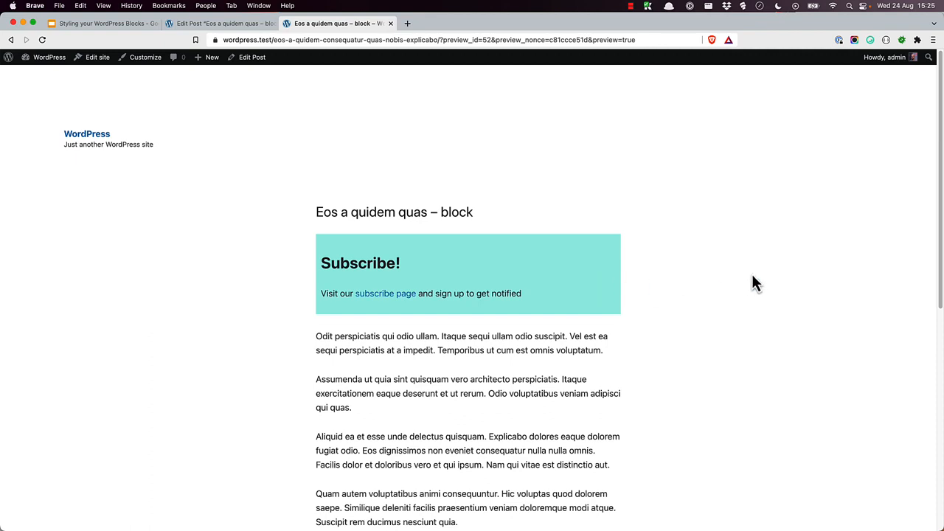